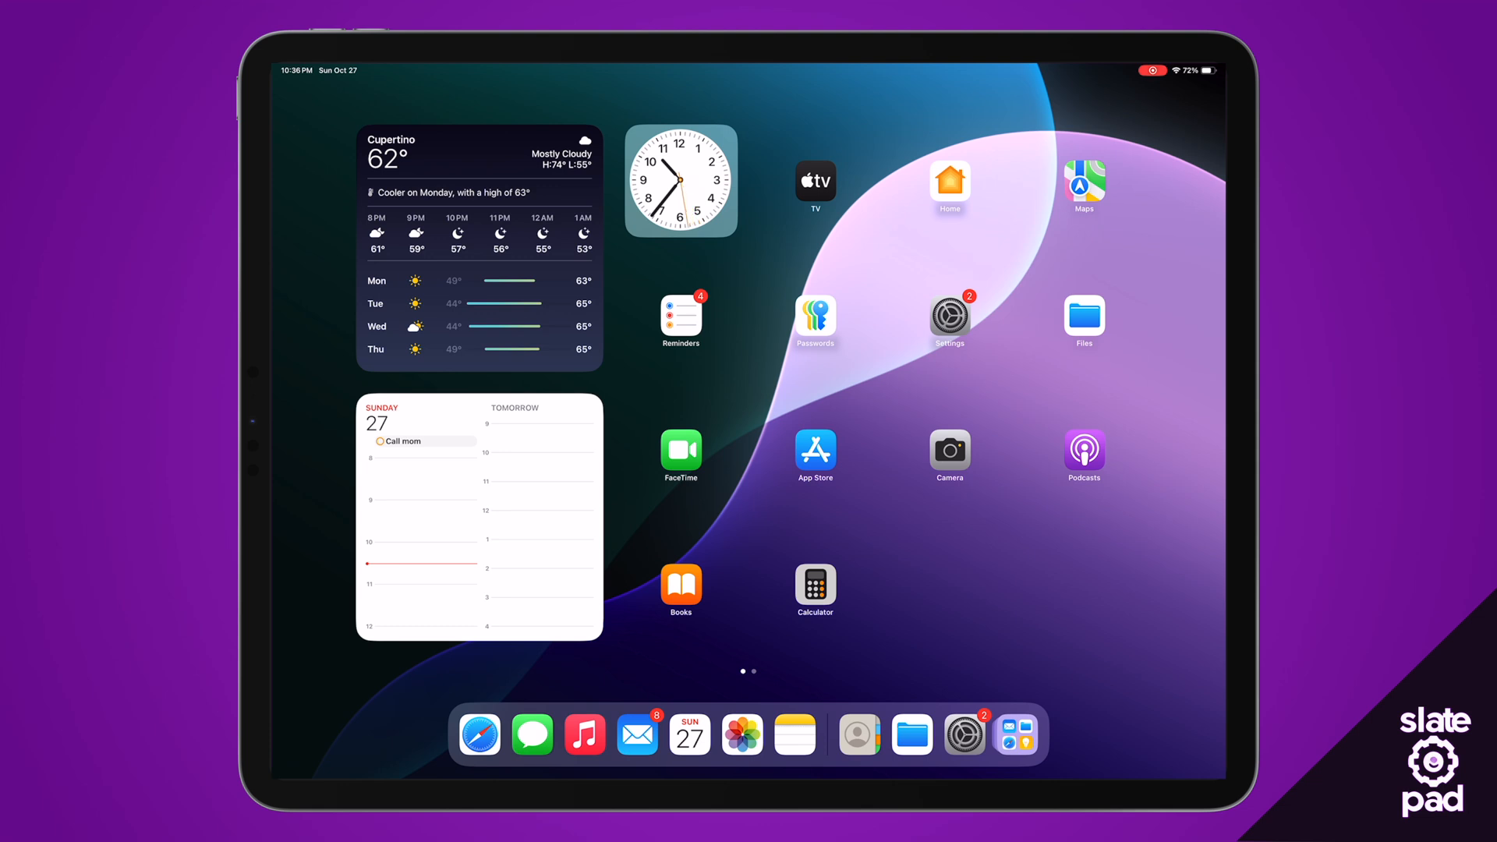
Launch Notes to show the Writing Tools Demo note with misspelled sample sentences.
left_click(950, 313)
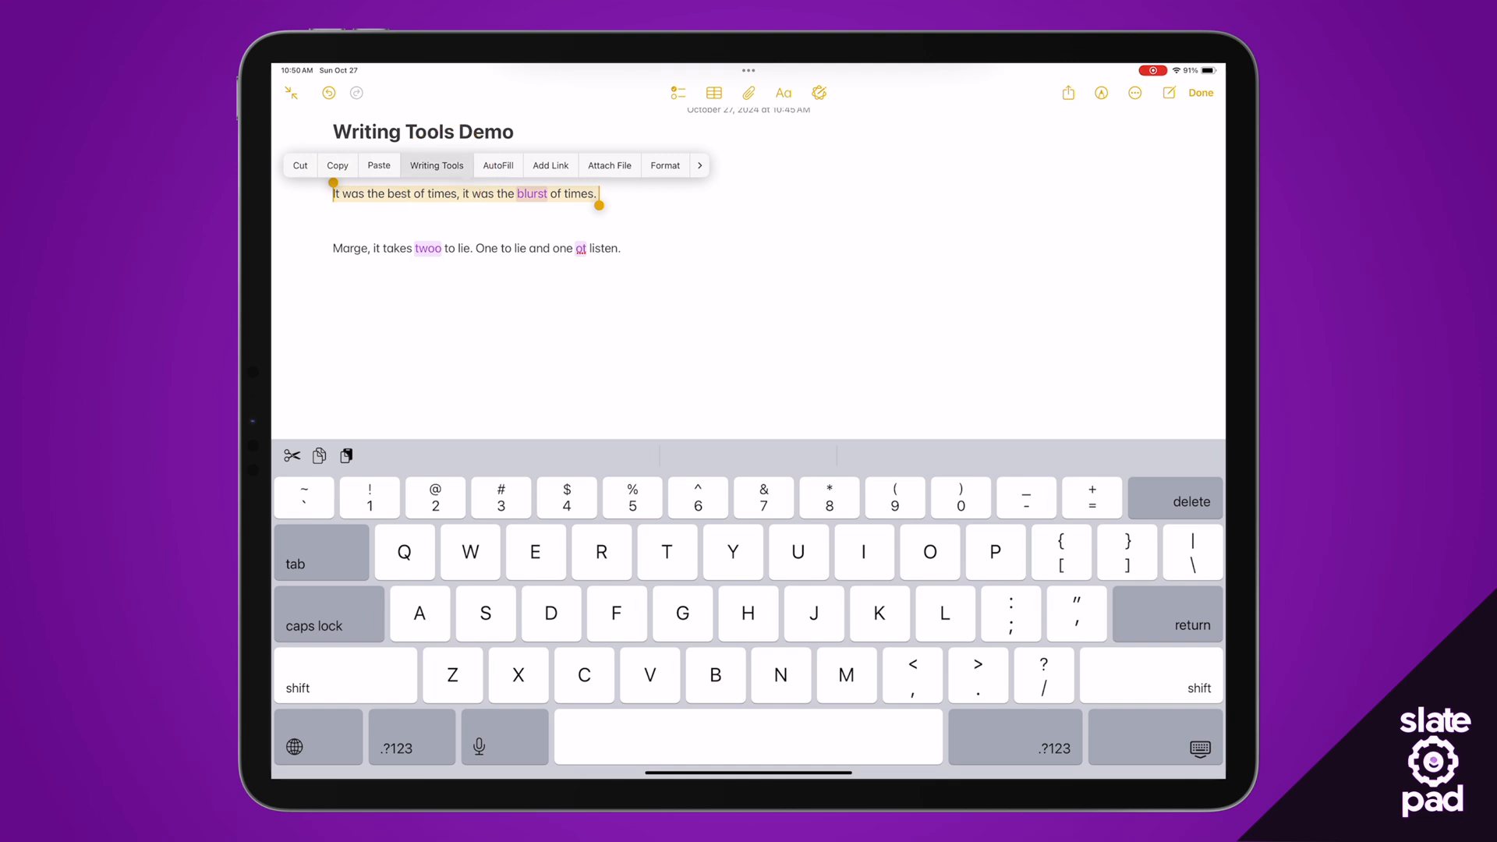
Run Writing Tools Proofread on the first sentence so 'blurst' becomes 'worst'.
left_click(436, 165)
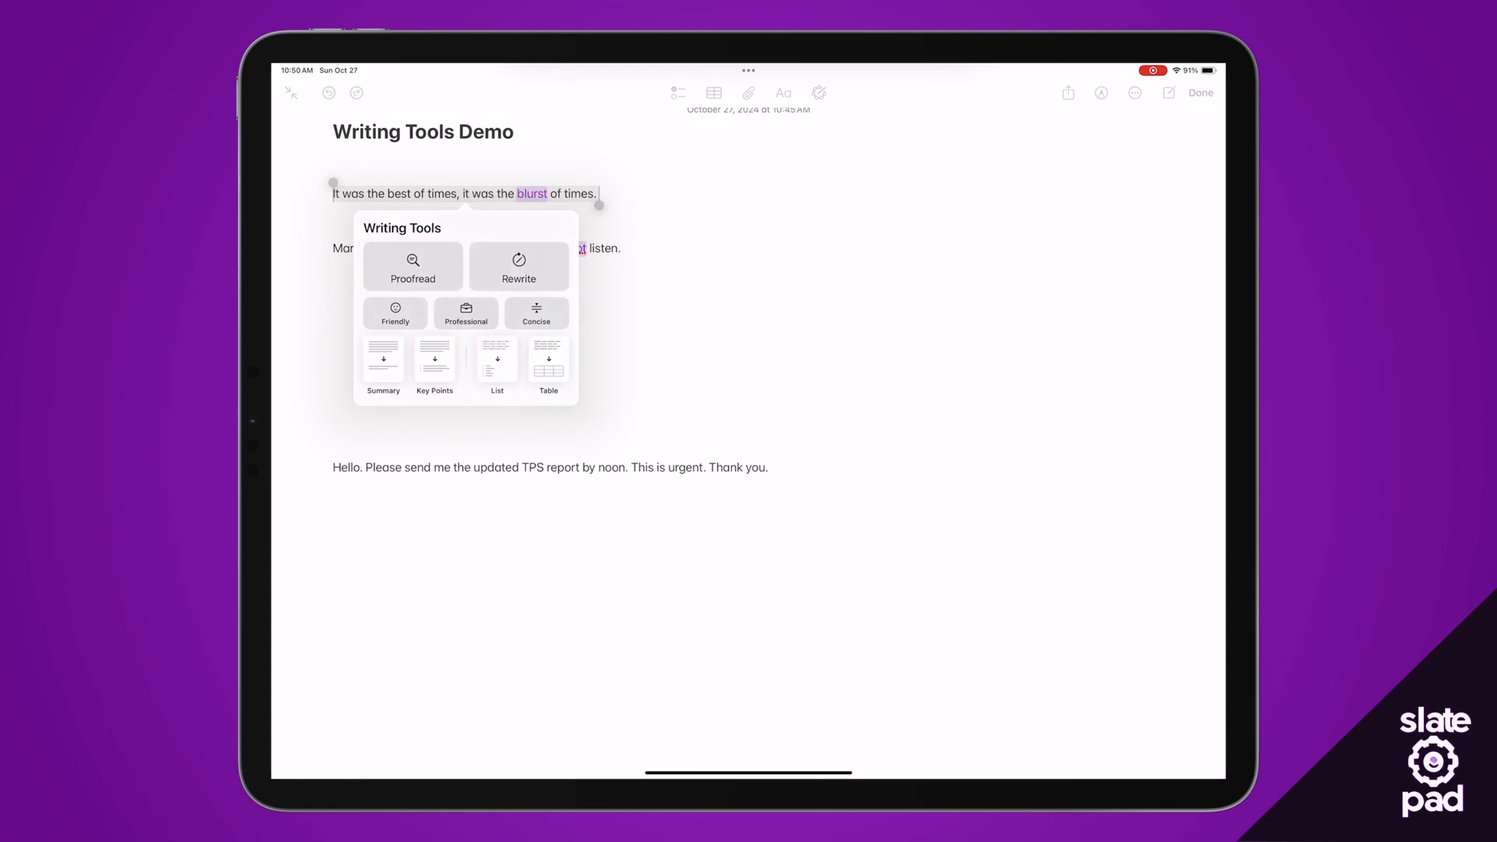
left_click(412, 267)
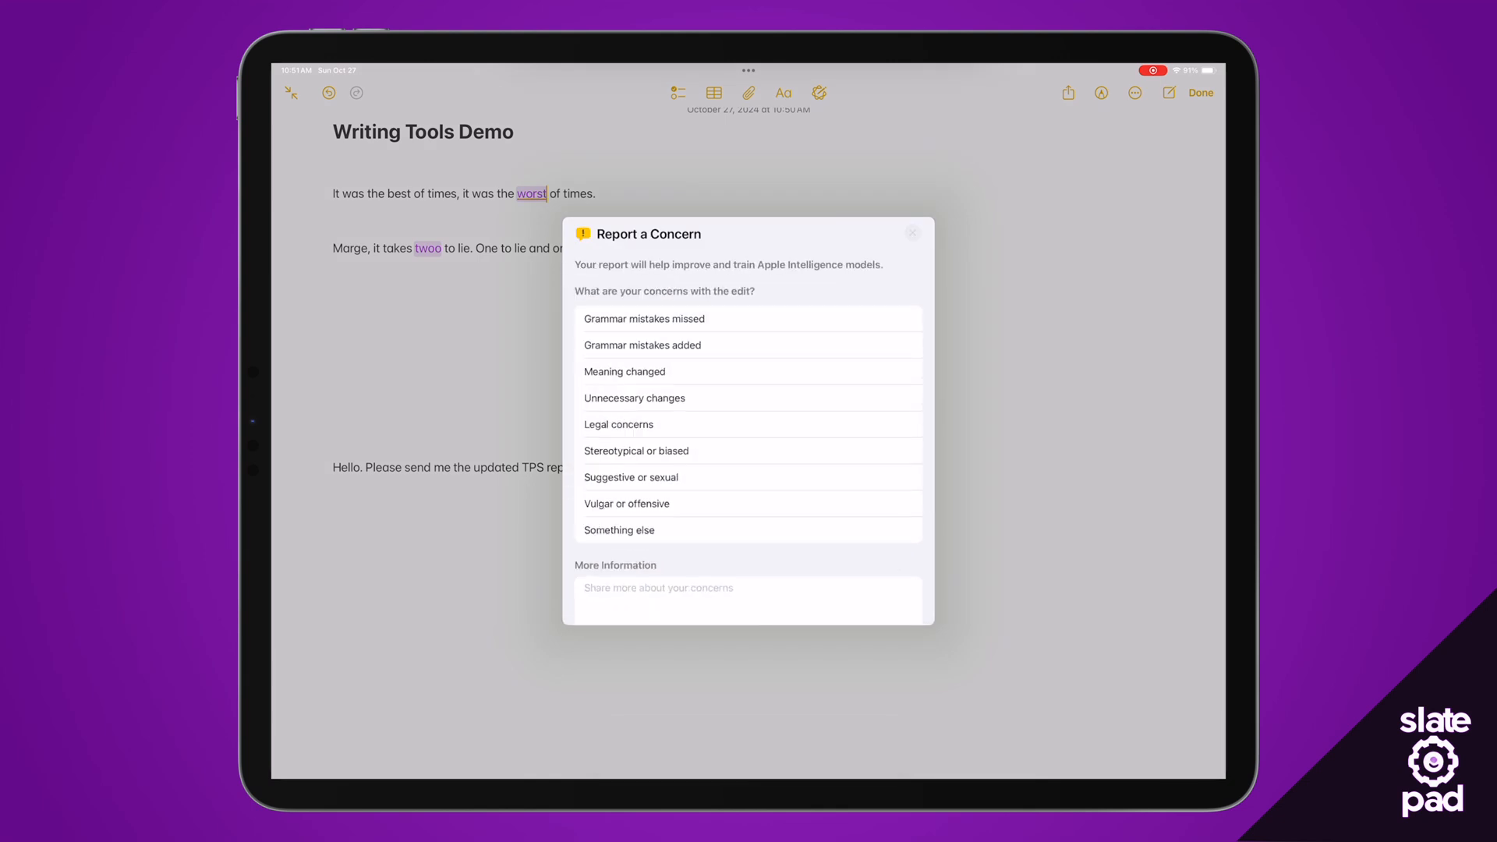
Dismiss the Report a Concern form about the proofreading edit.
left_click(909, 232)
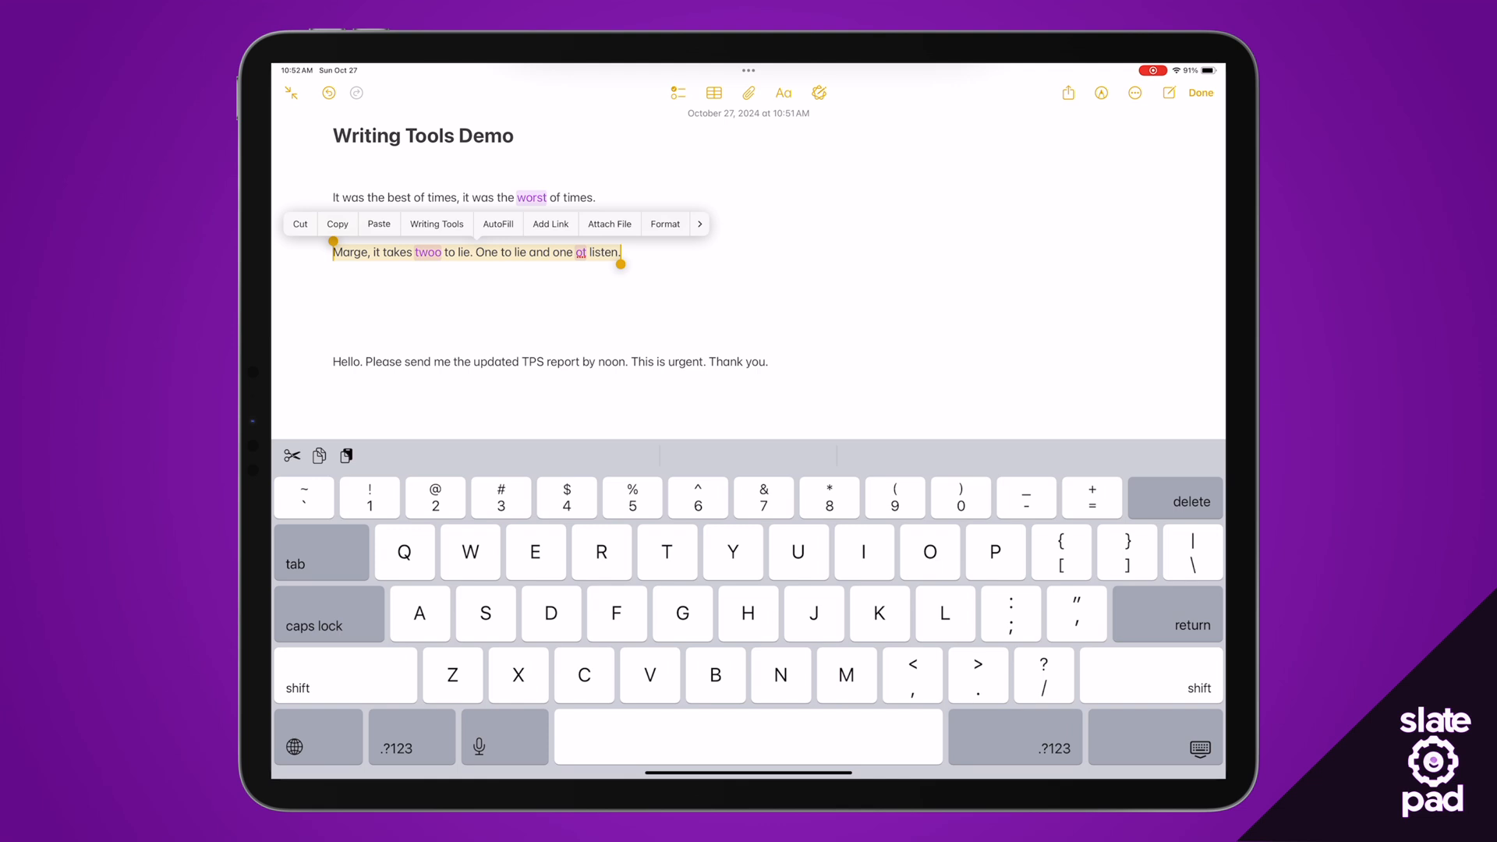
Proofread the Marge sentence, view why 'twoo' became 'two', then select the TPS report sentence.
left_click(436, 223)
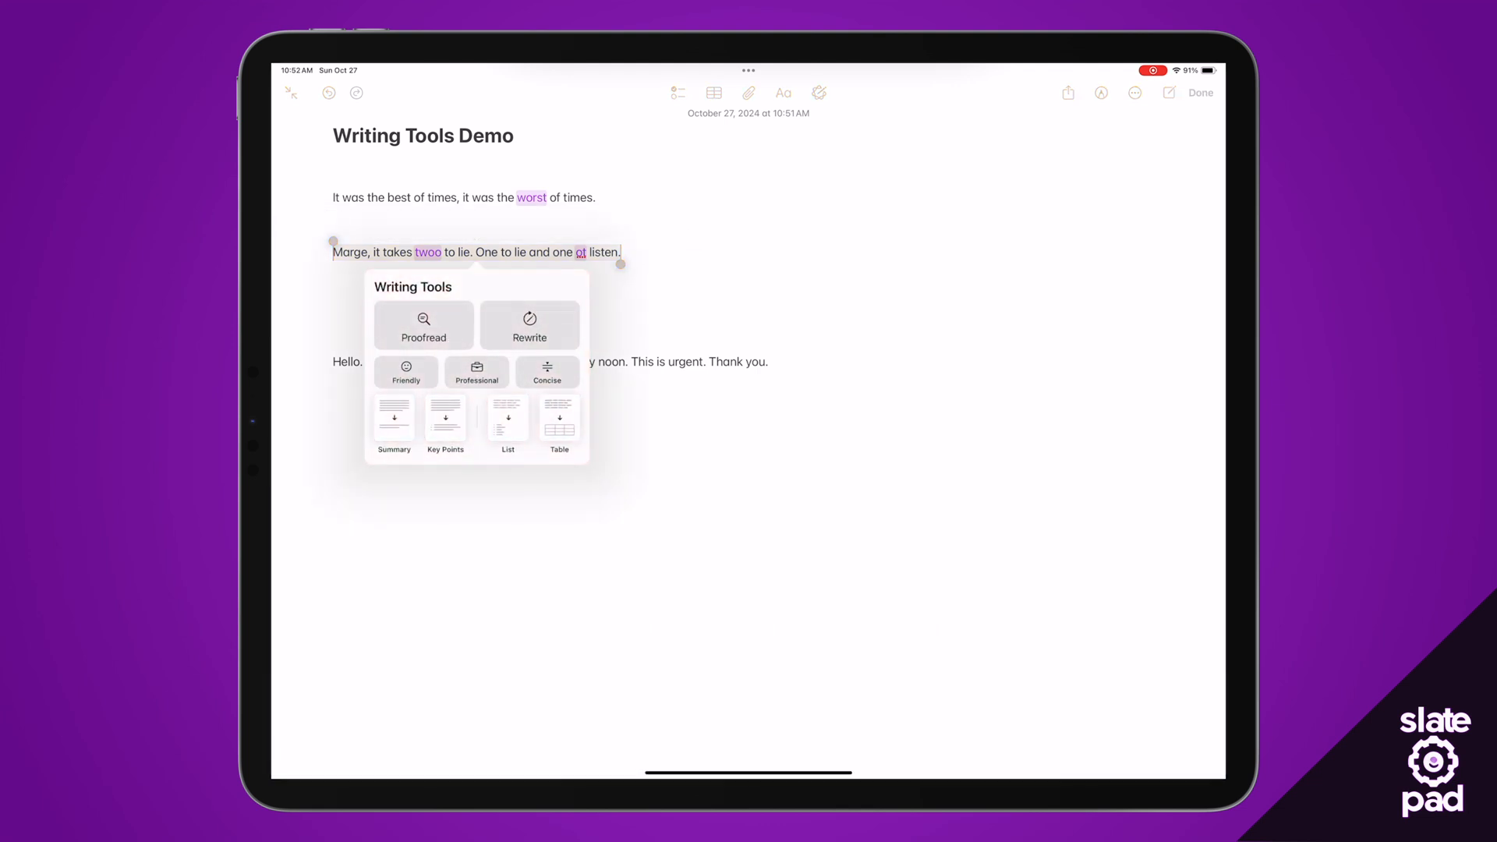
left_click(422, 324)
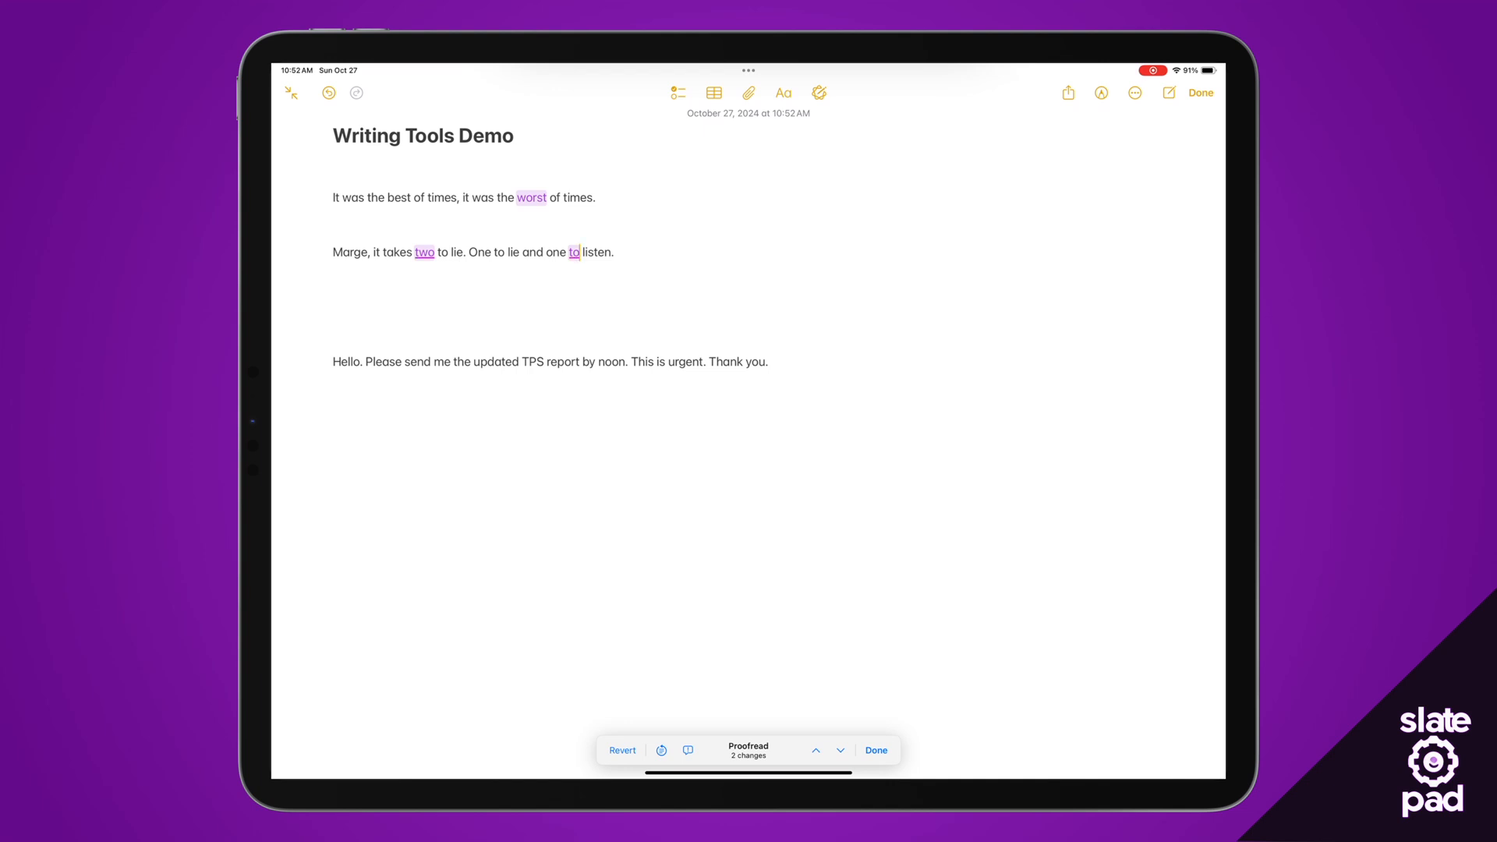
left_click(424, 253)
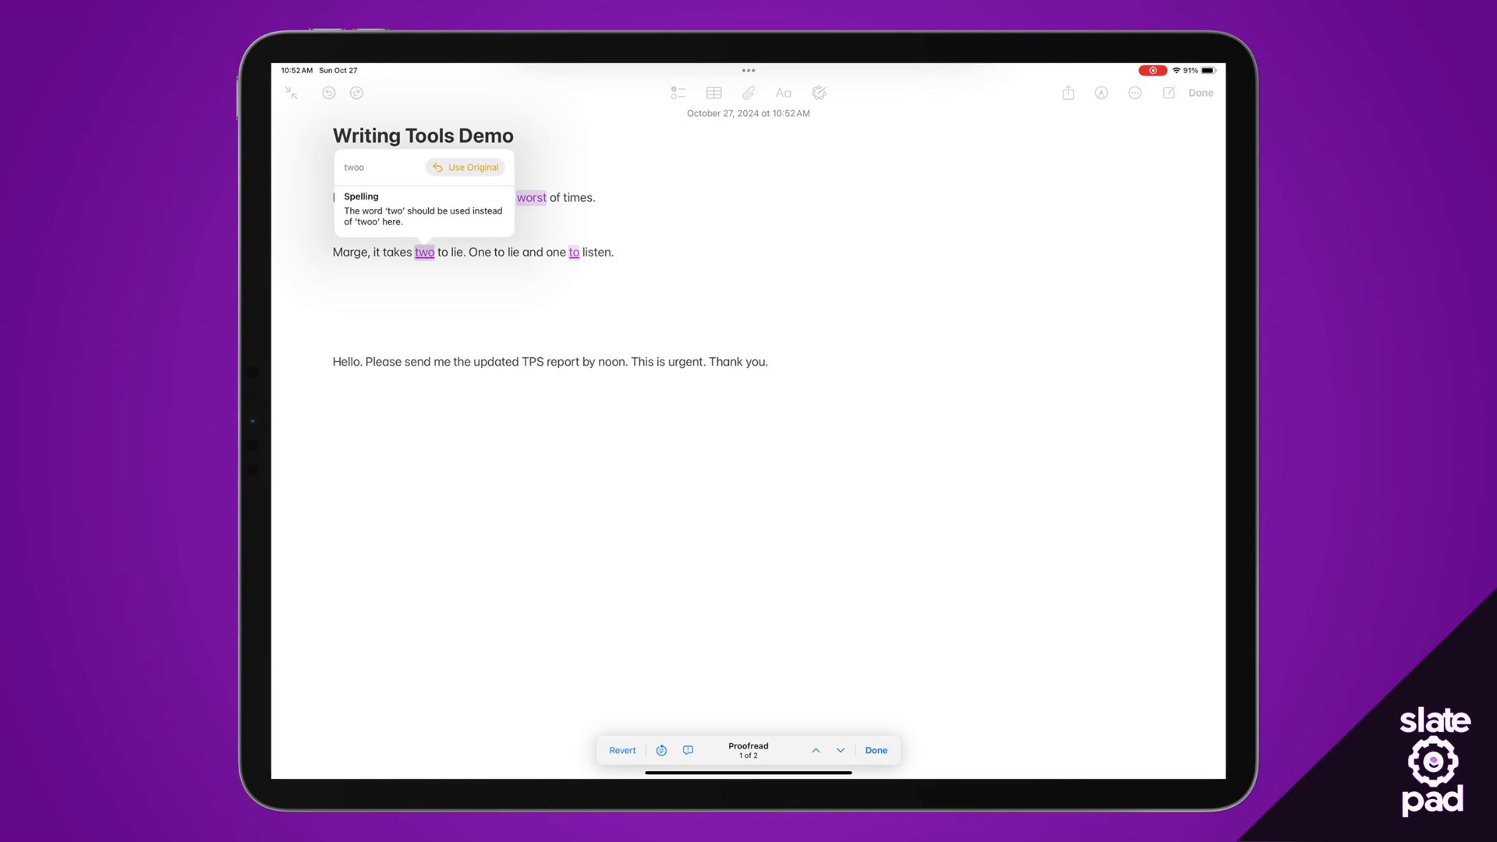
left_click(839, 750)
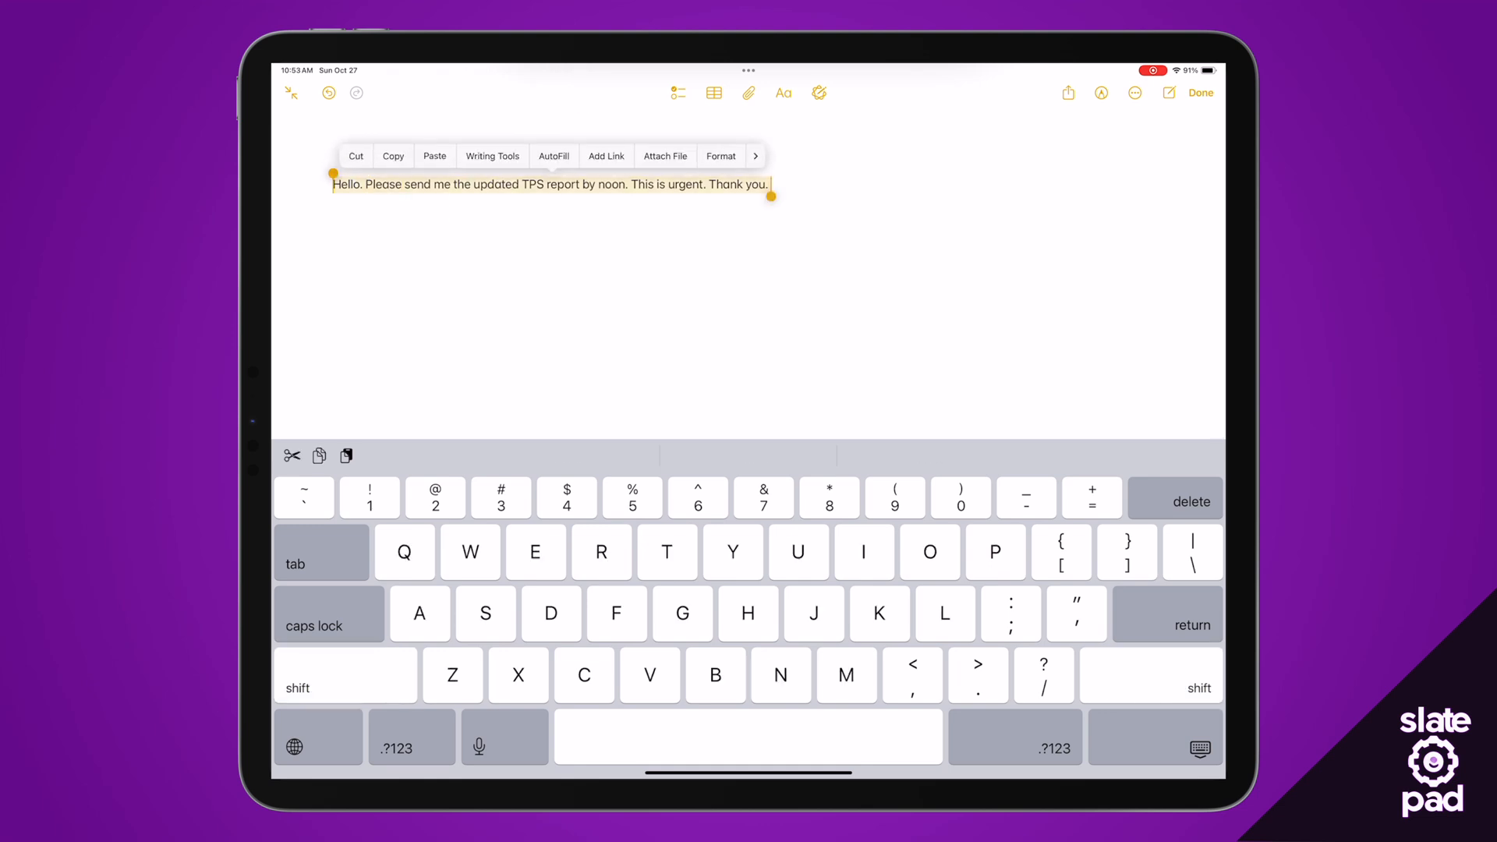
left_click(493, 156)
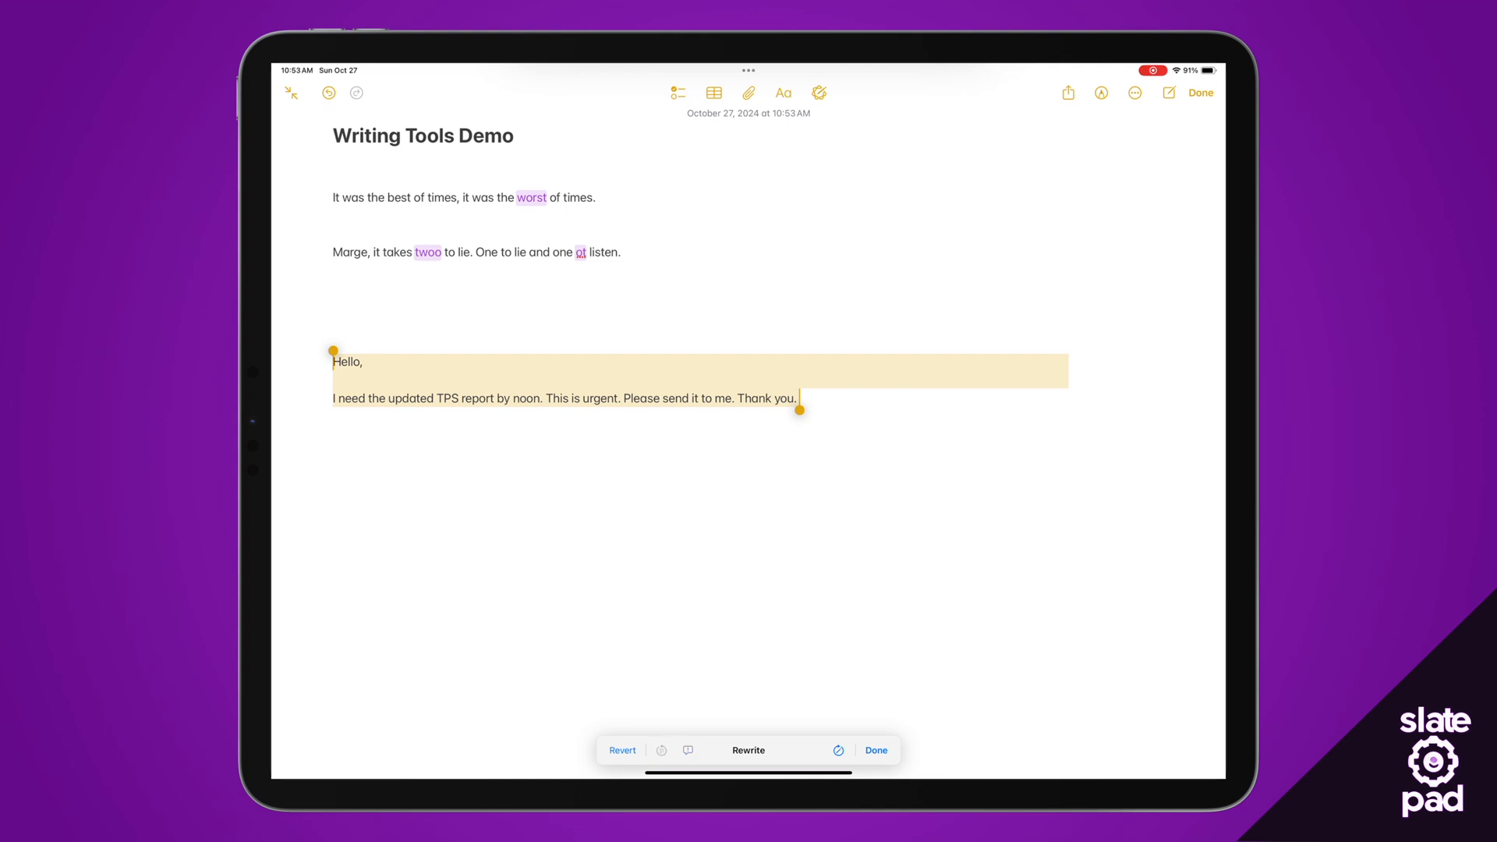
left_click(875, 750)
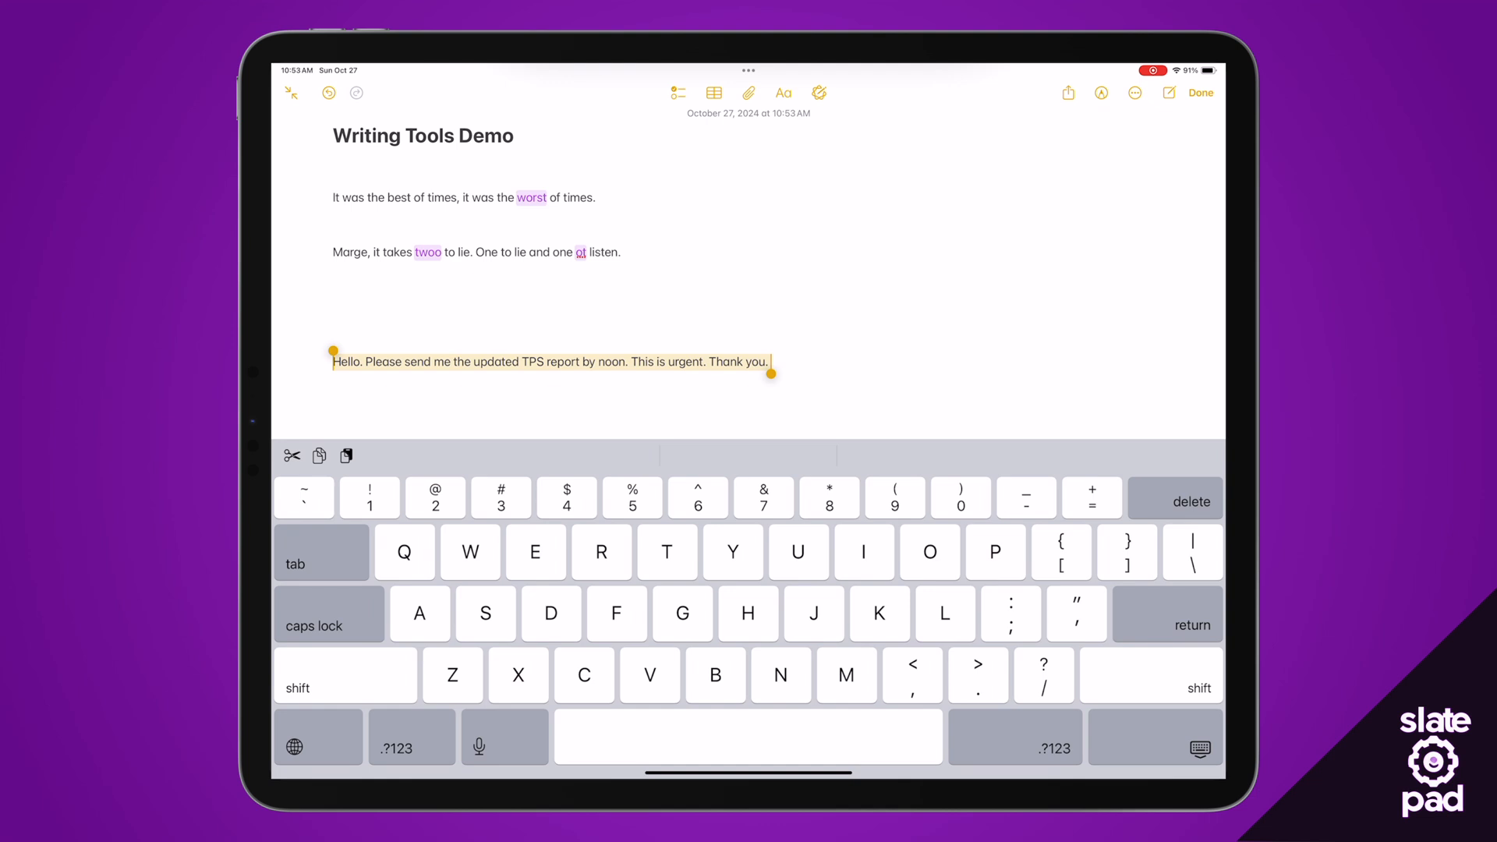
left_click(549, 362)
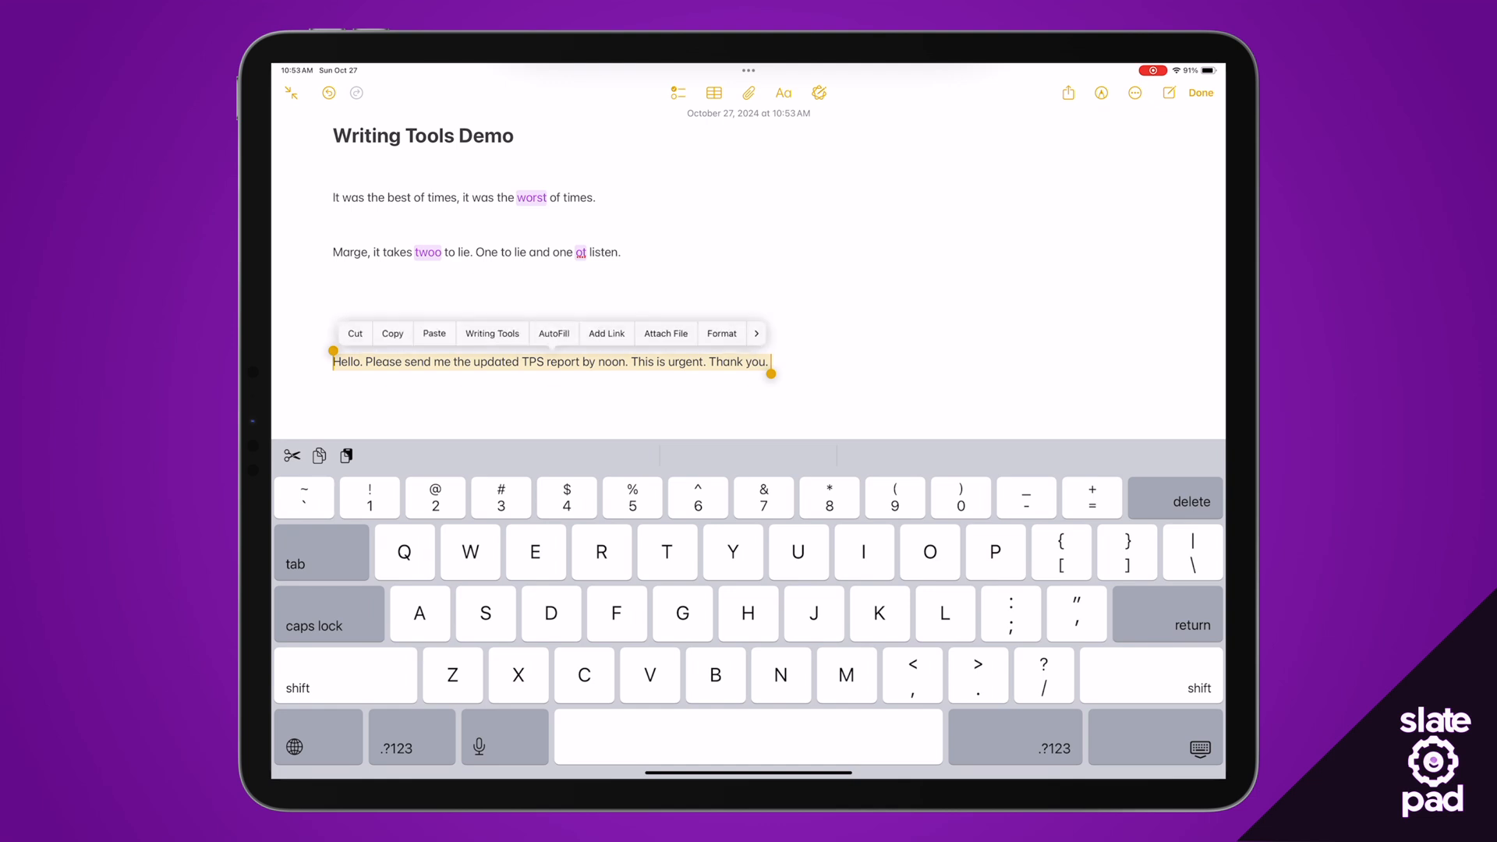
Try Writing Tools on the TPS request sentence and leave it unchanged.
left_click(491, 333)
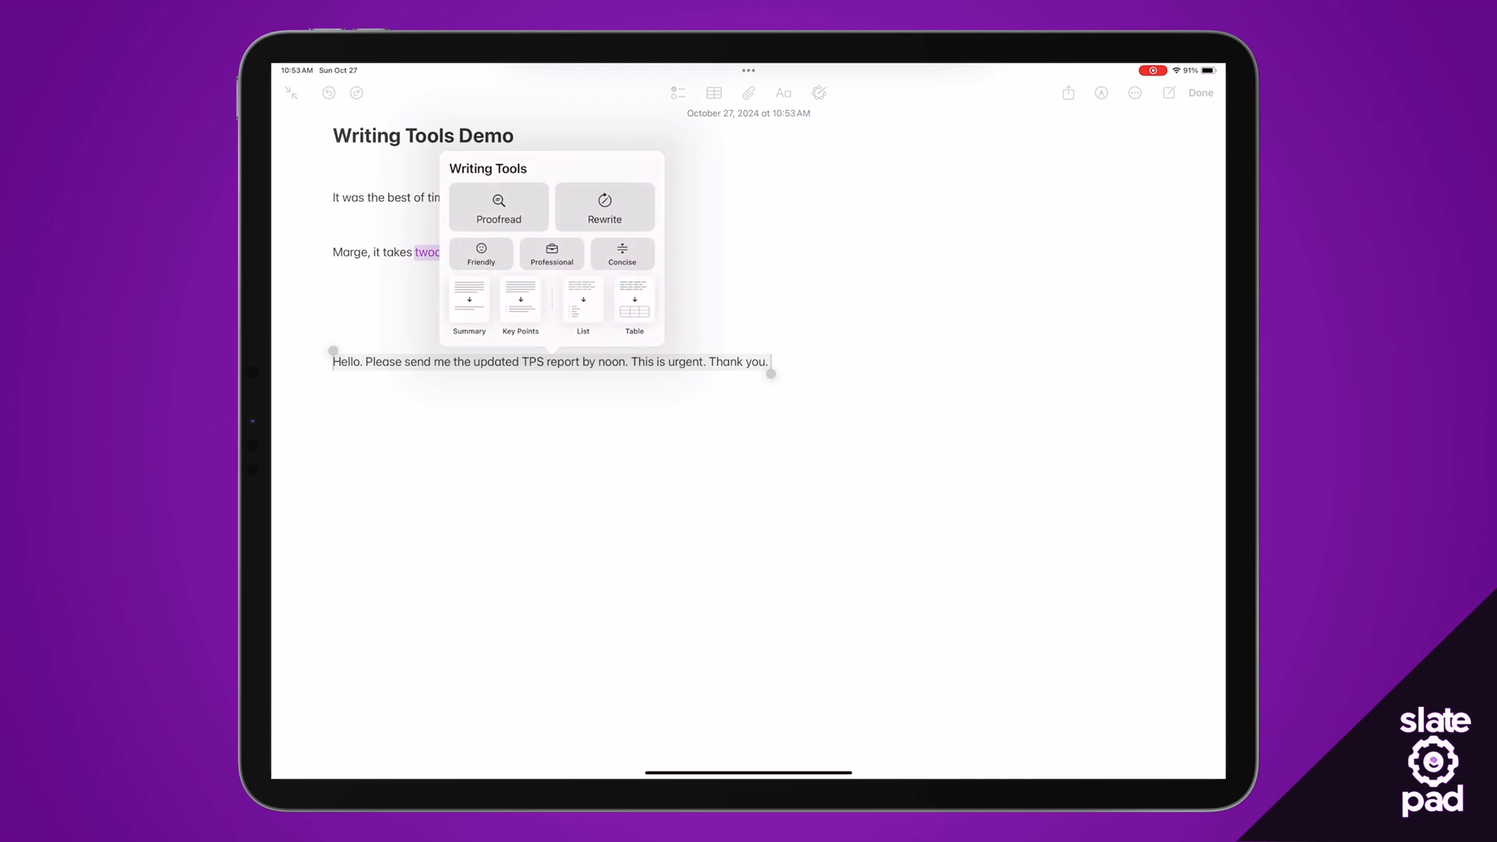
left_click(482, 254)
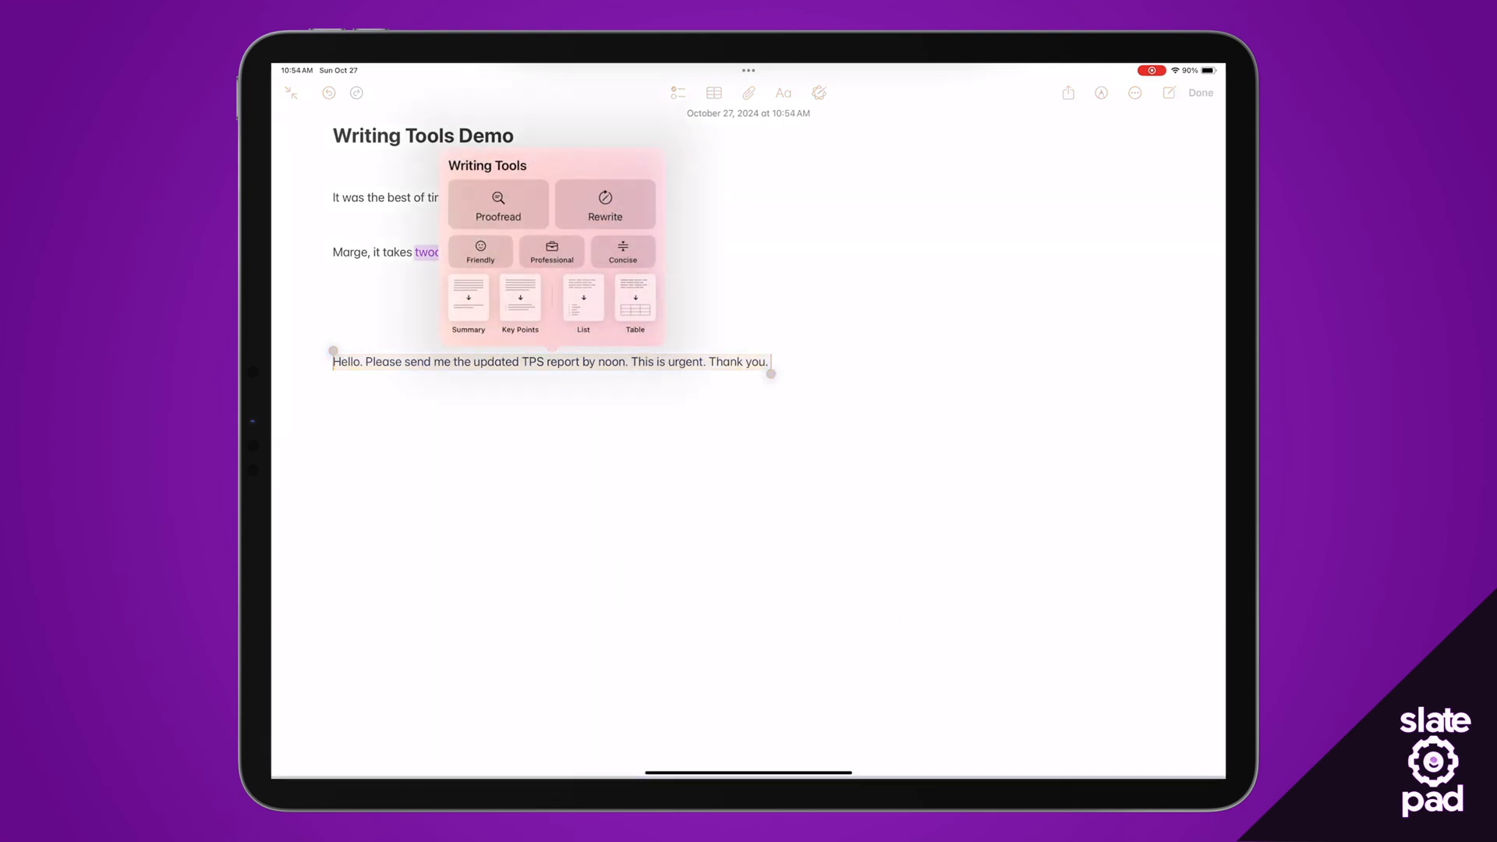
left_click(550, 251)
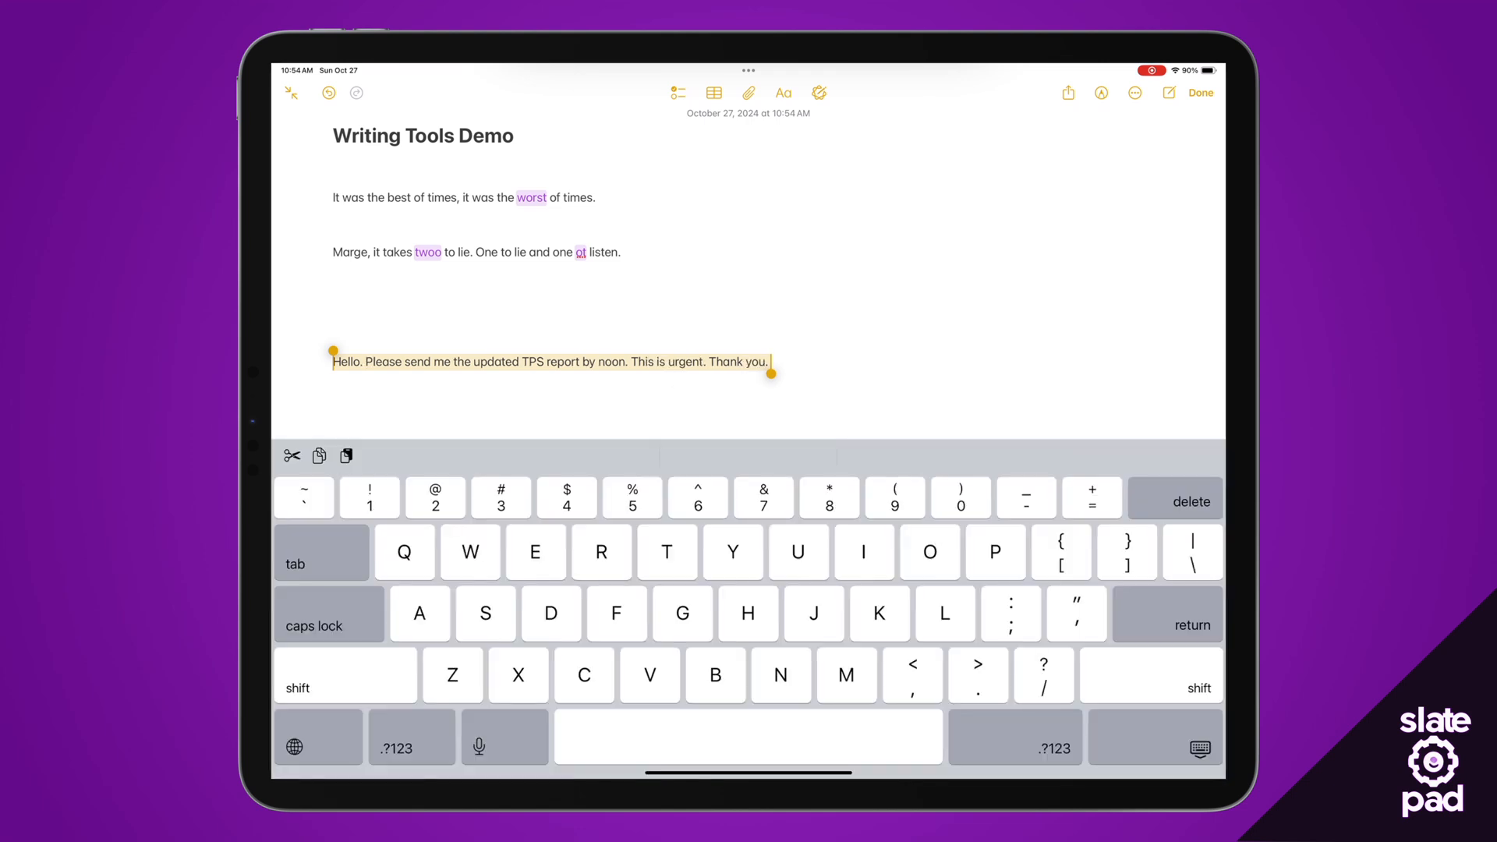
left_click(550, 361)
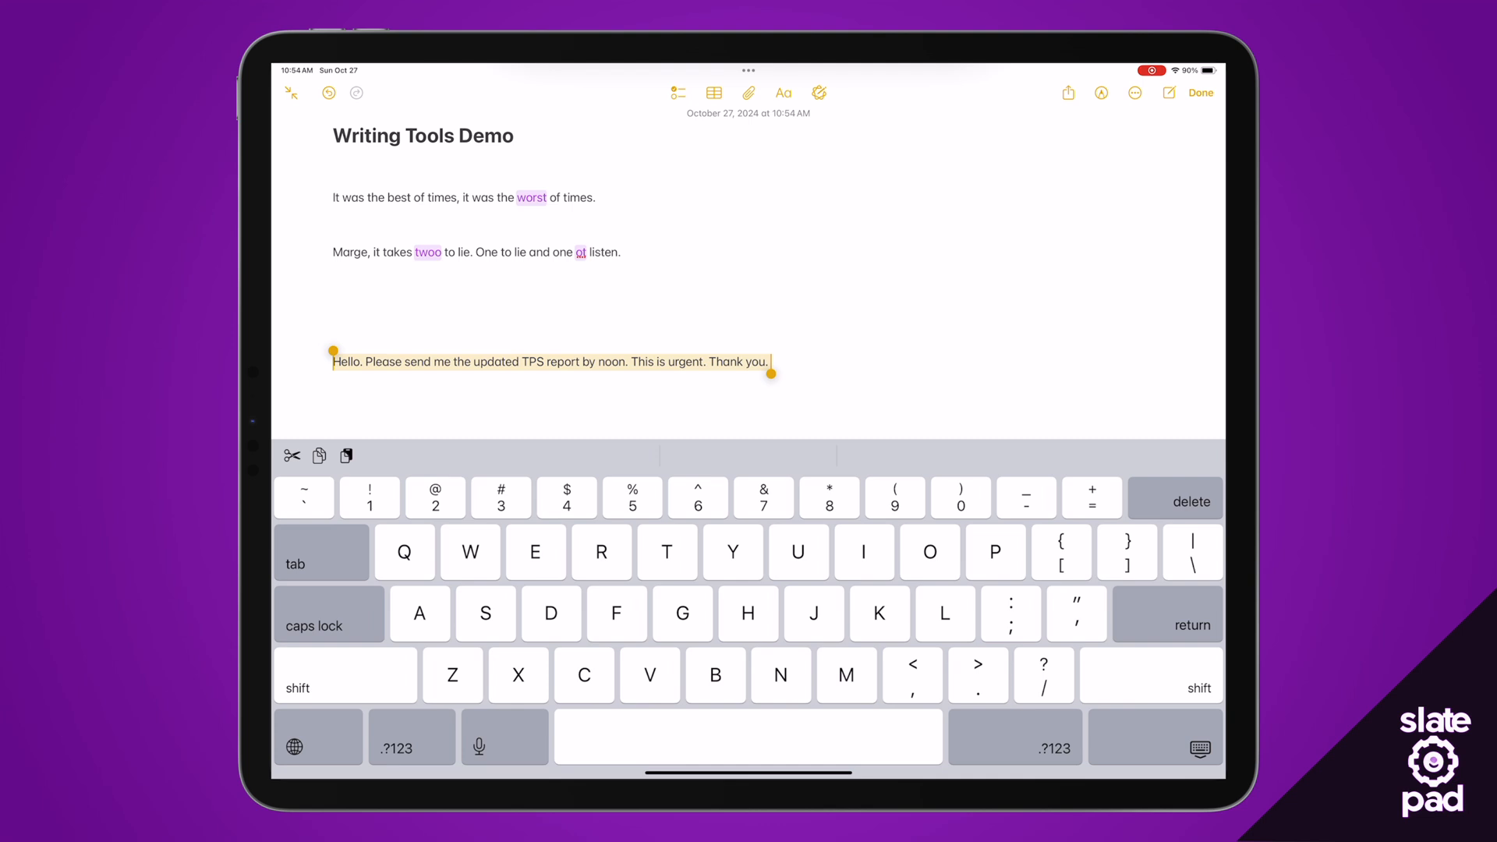
Switch to the note 'The Tale of the Marine Biologist'.
left_click(818, 92)
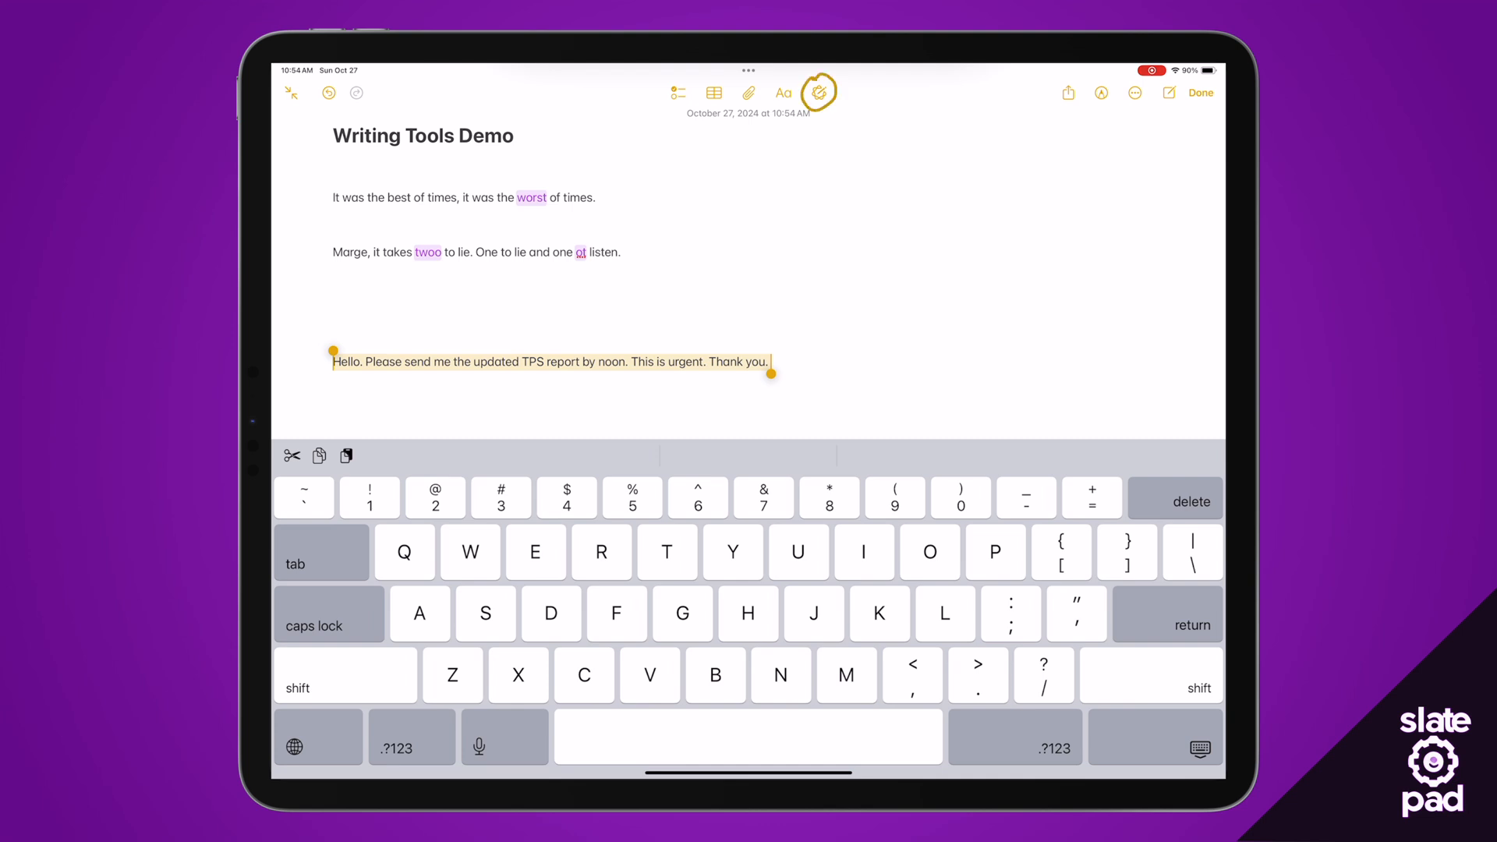
left_click(818, 92)
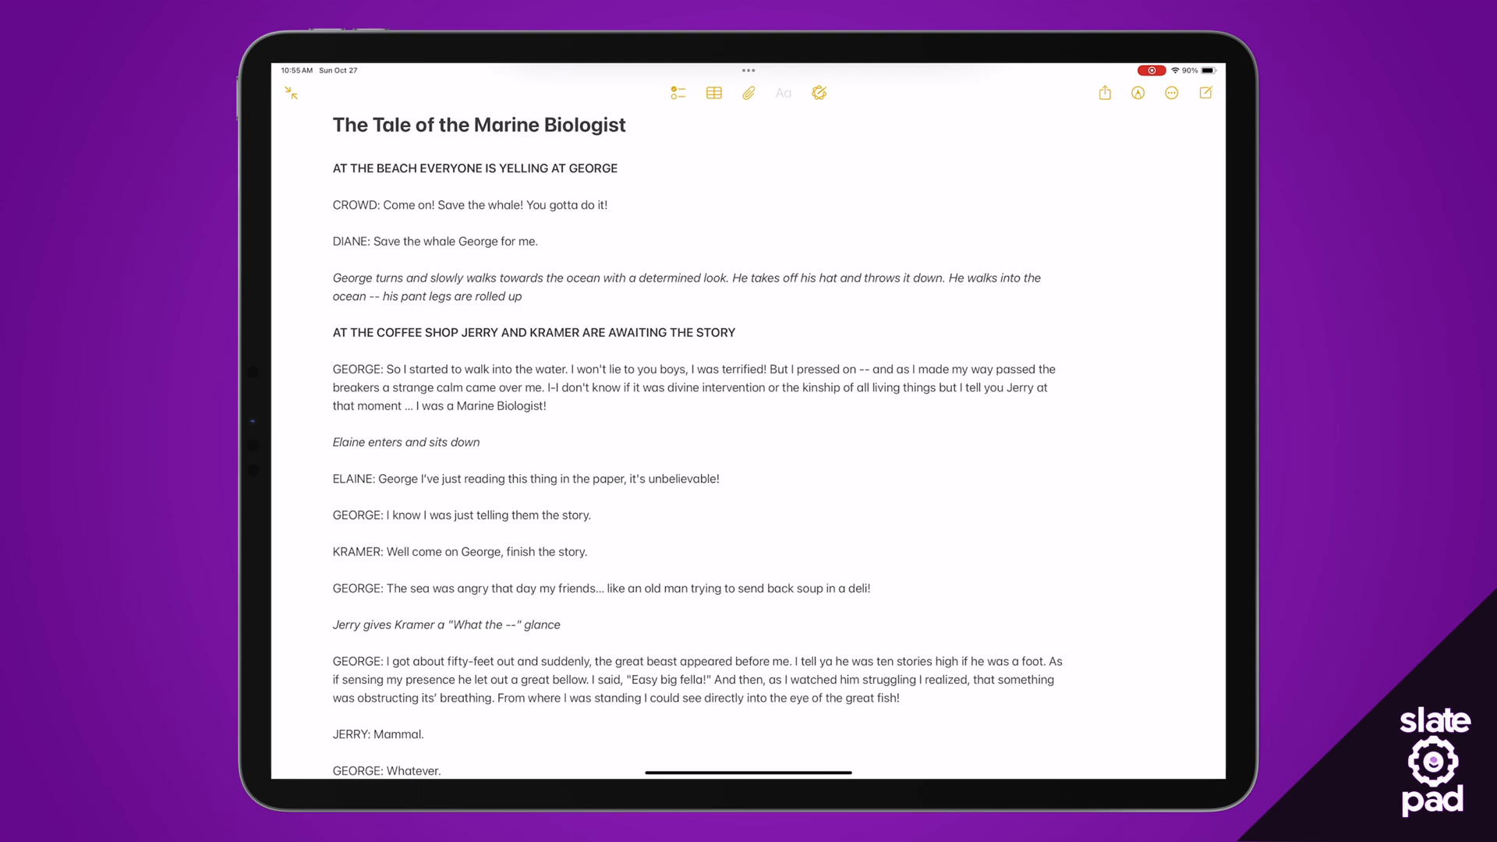
Scroll through the Marine Biologist script before bringing up Writing Tools.
scroll("down", 3)
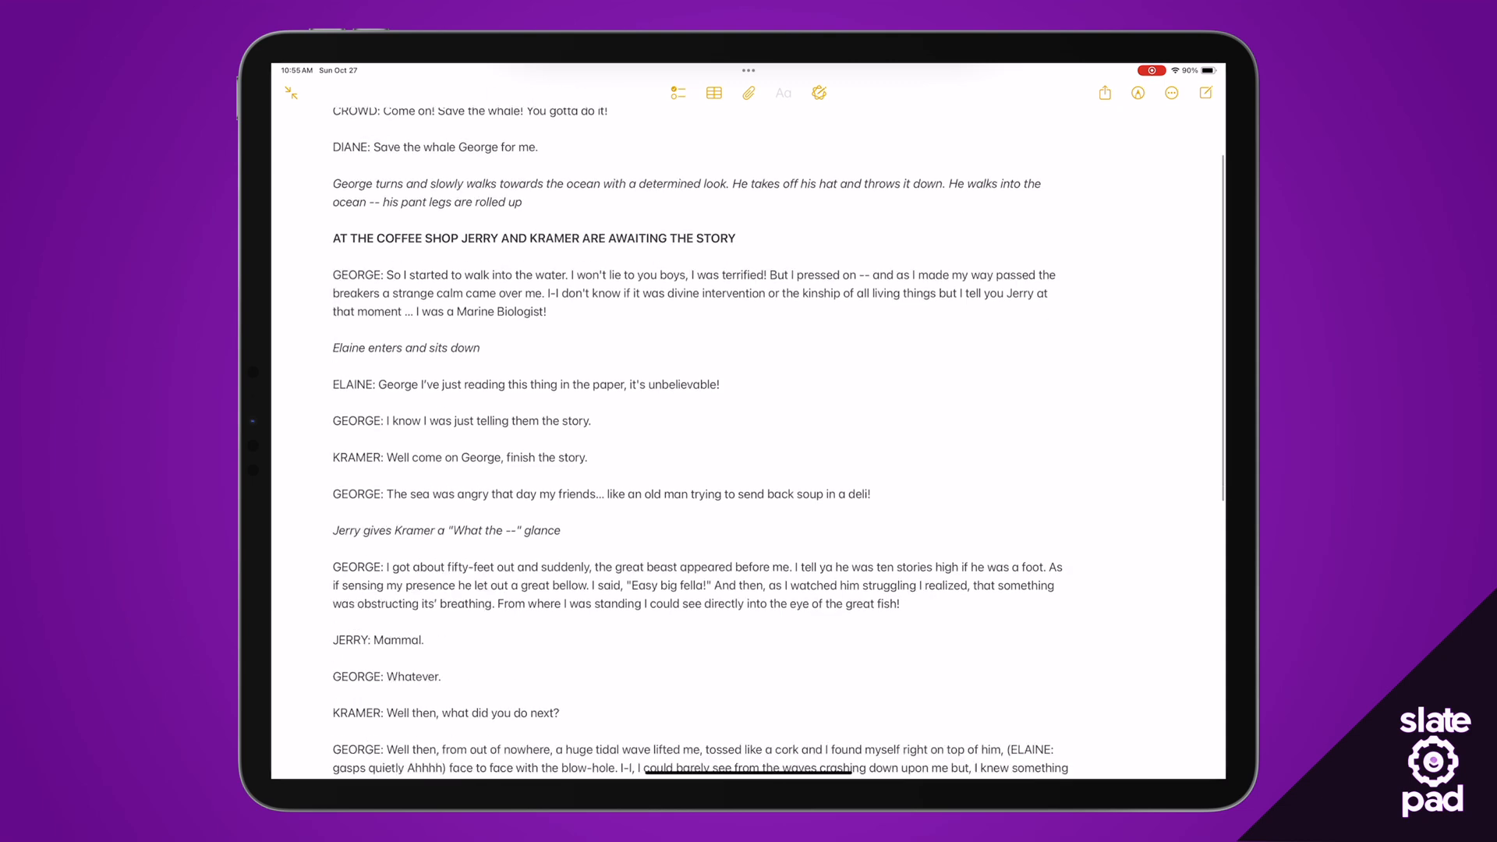
scroll("down", 3)
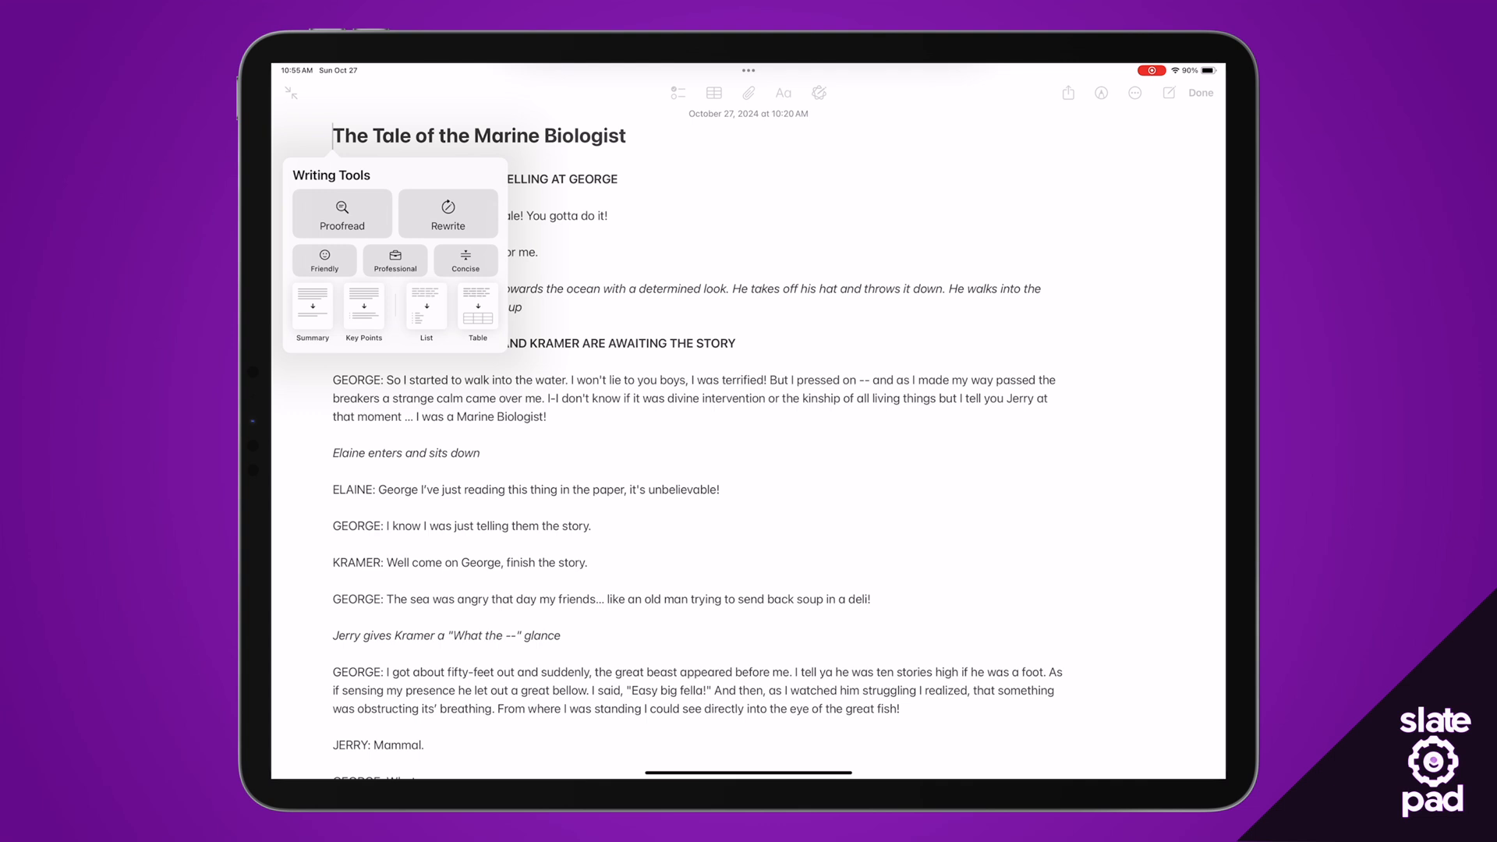
left_click(312, 313)
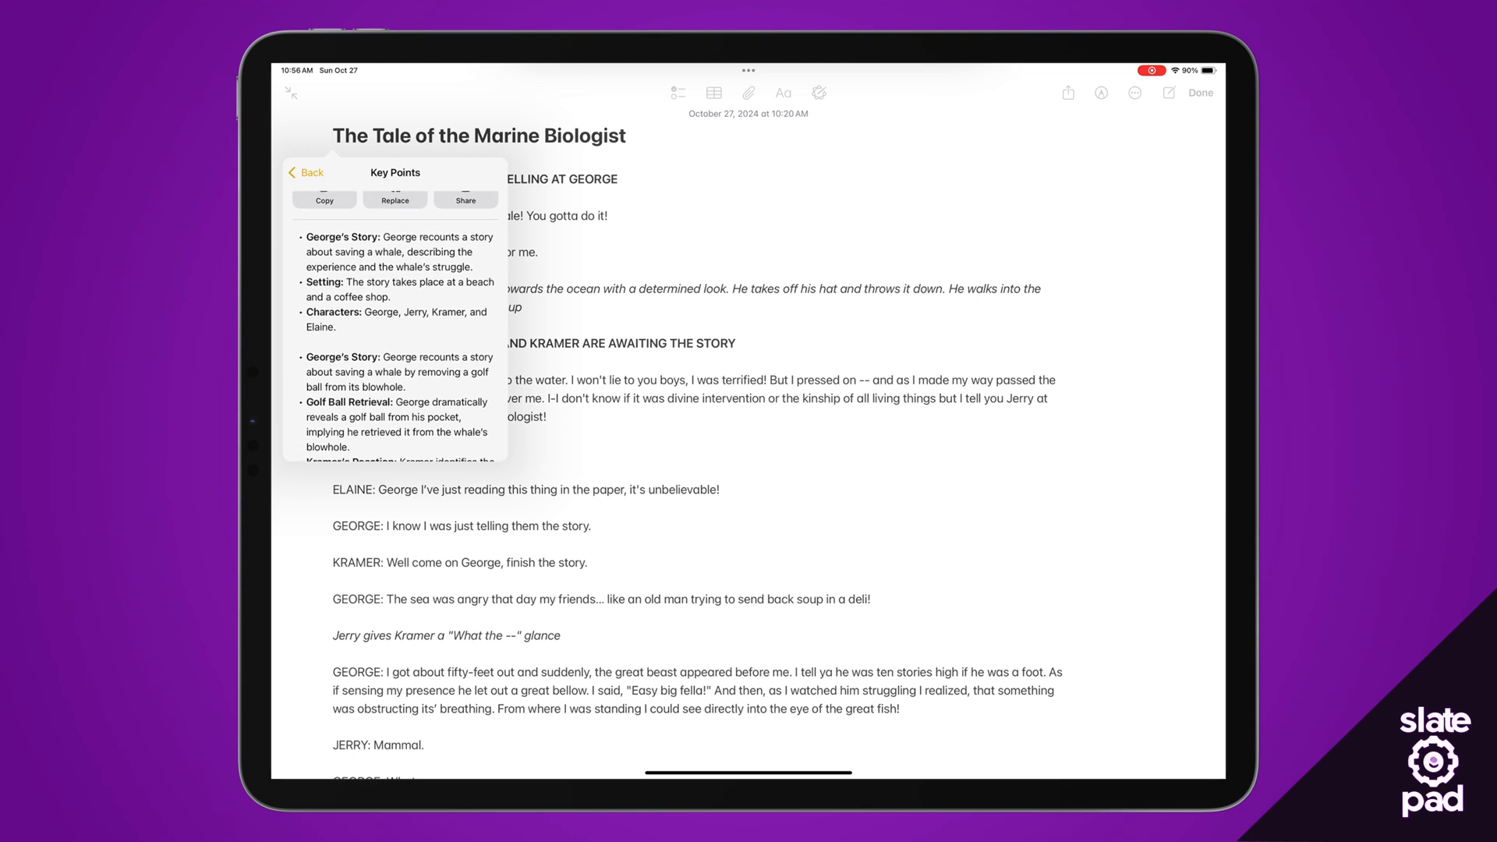
scroll("down", 3)
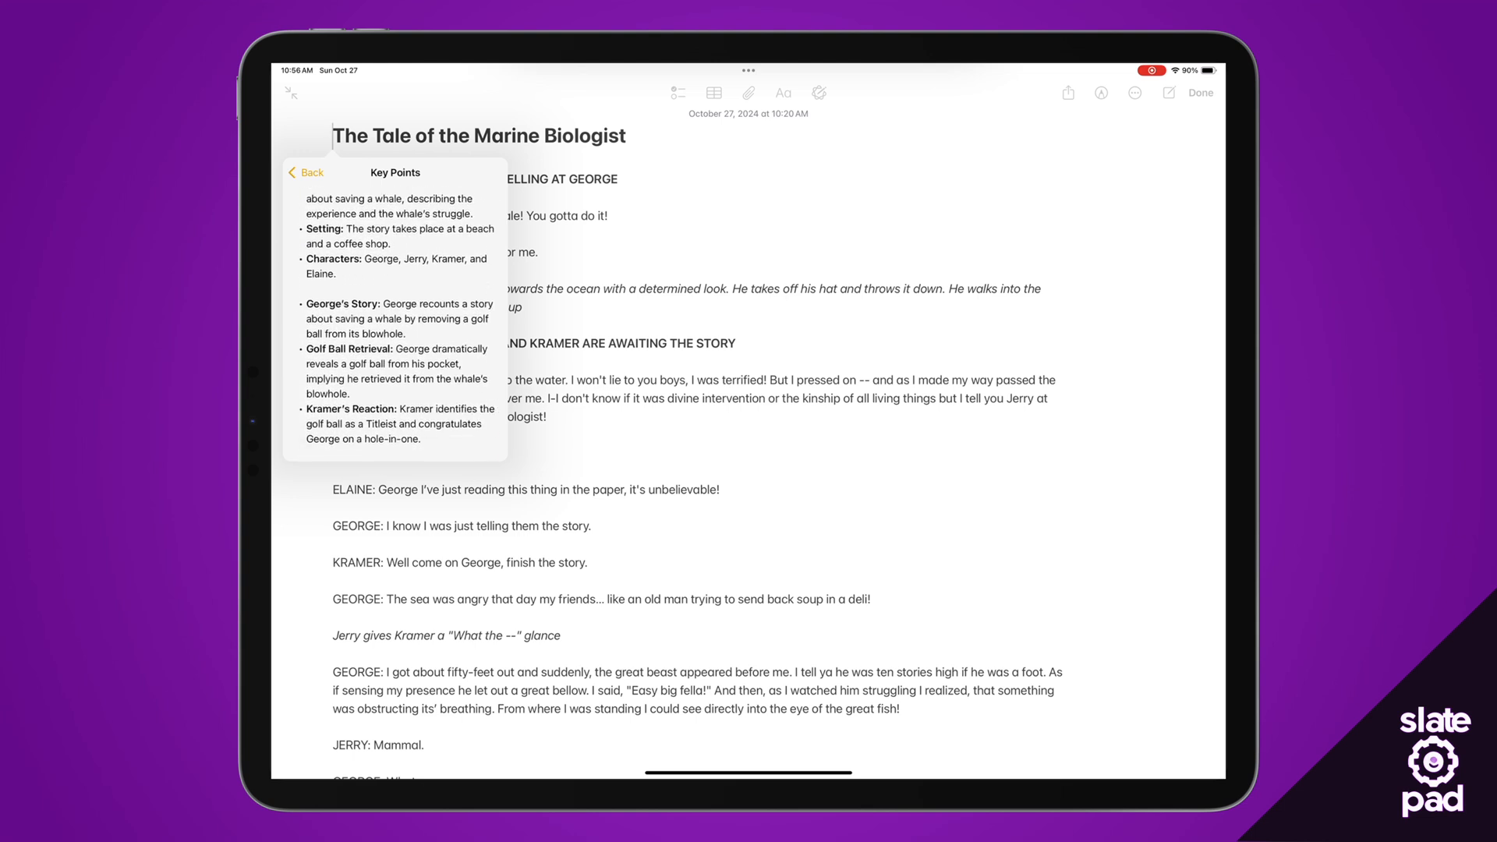
scroll("down", 3)
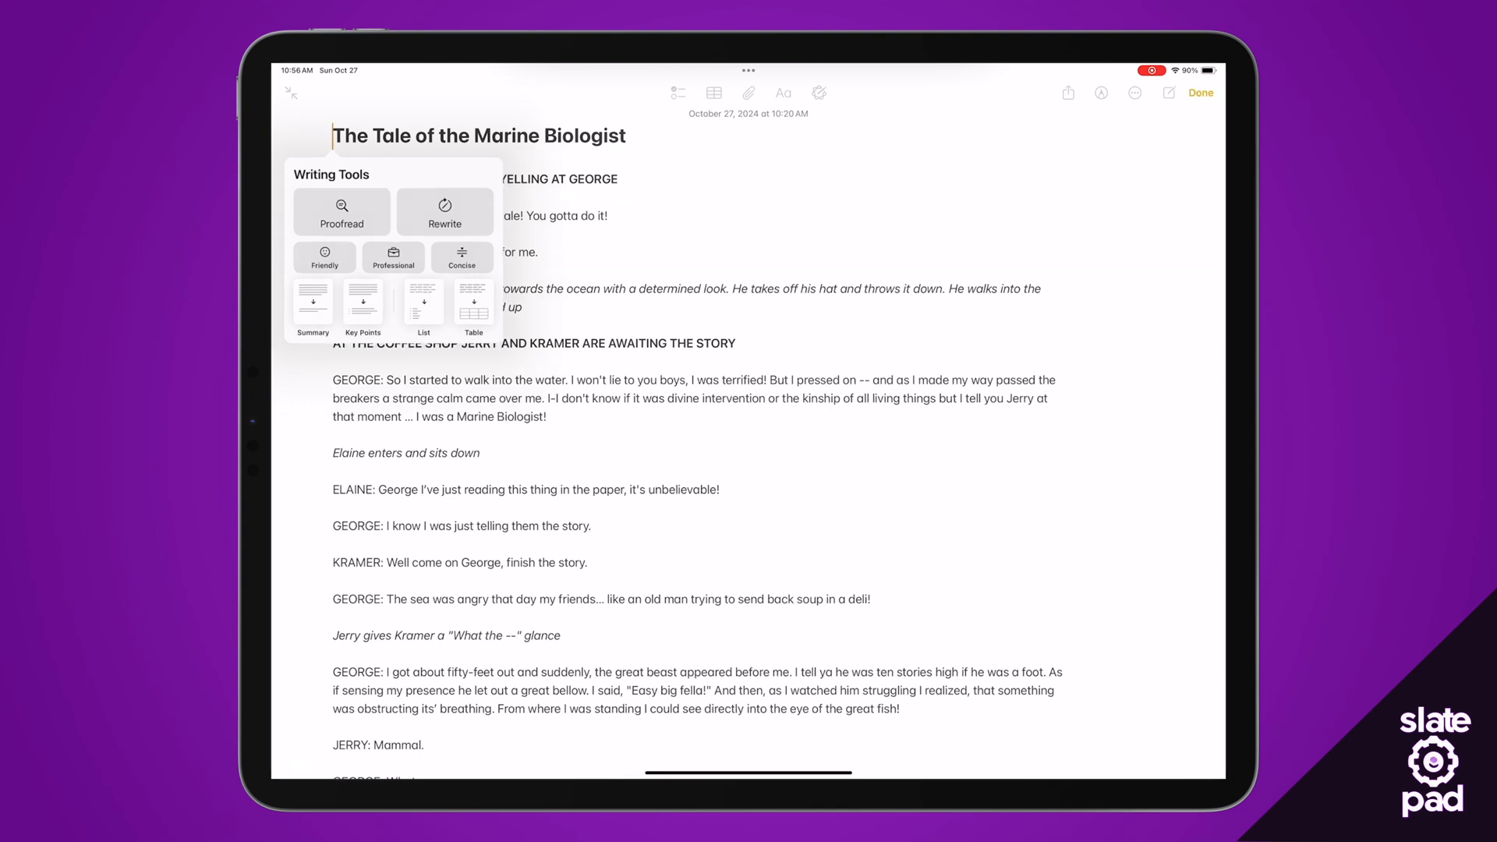
left_click(423, 307)
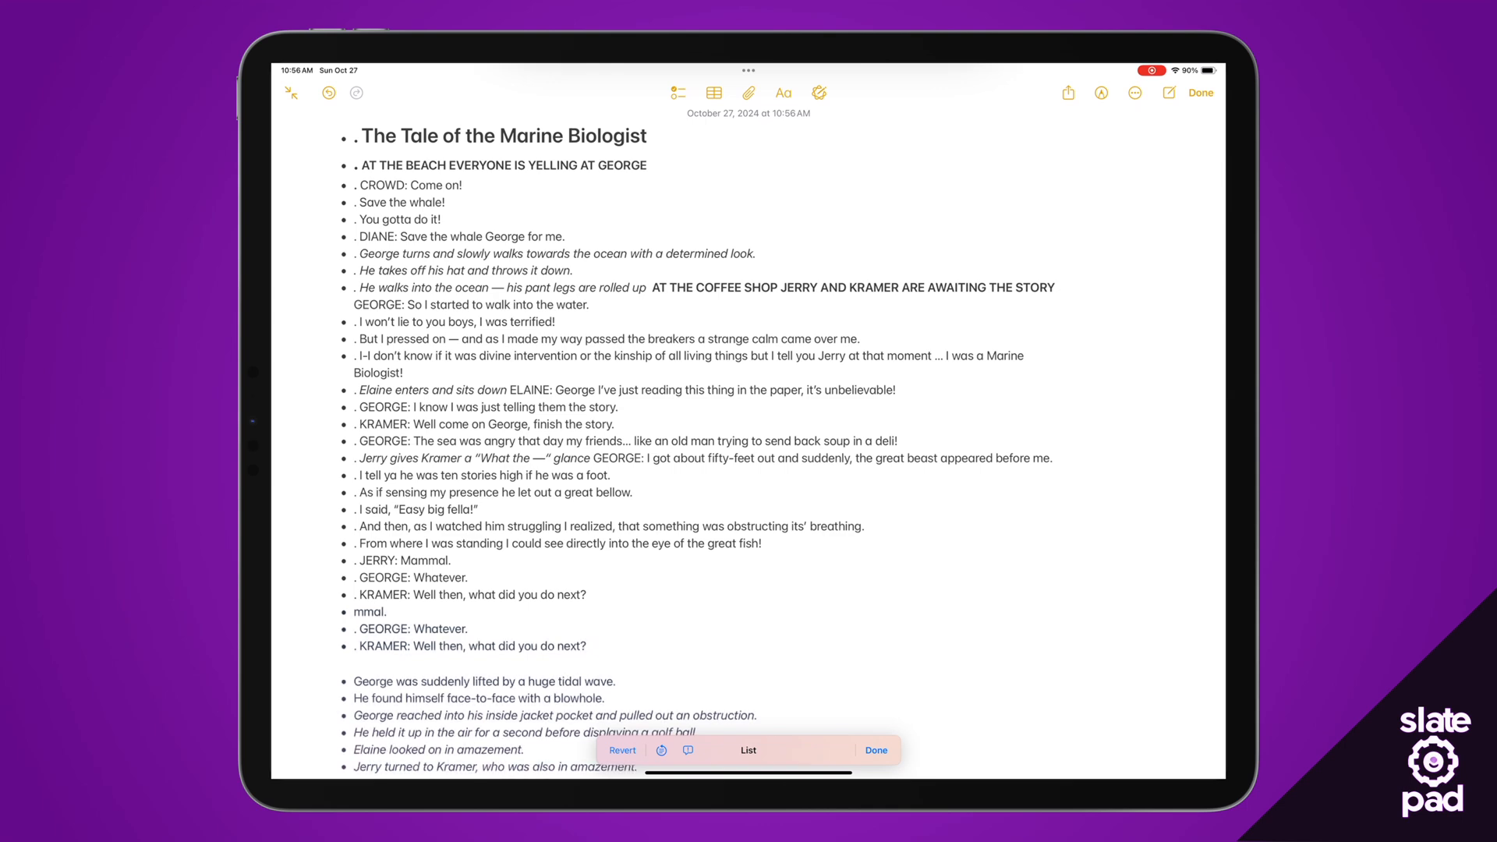
scroll("down", 3)
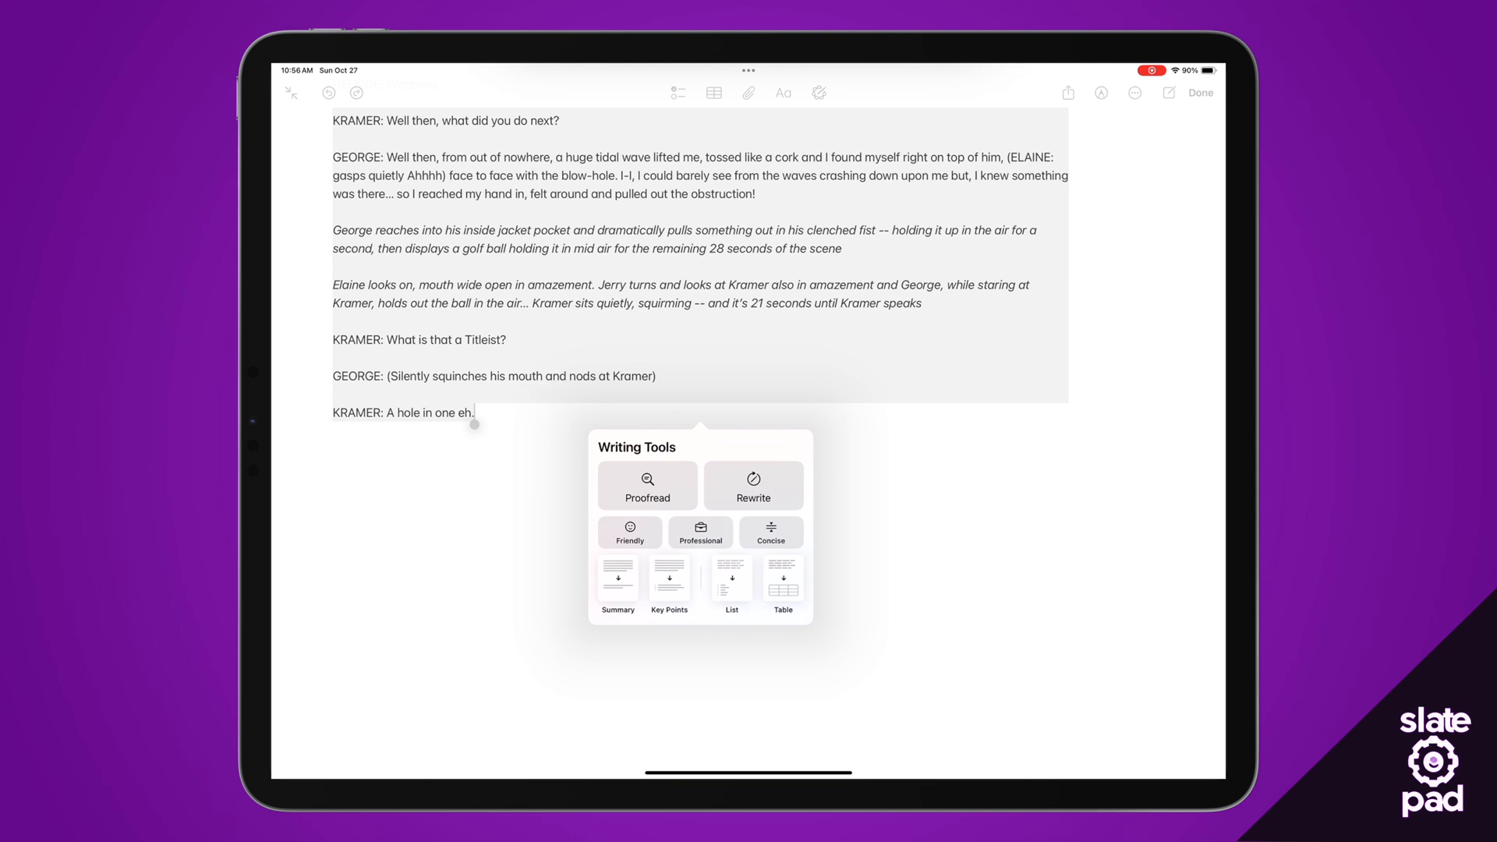
Convert the script into a Character and Dialogue table and review it.
left_click(781, 582)
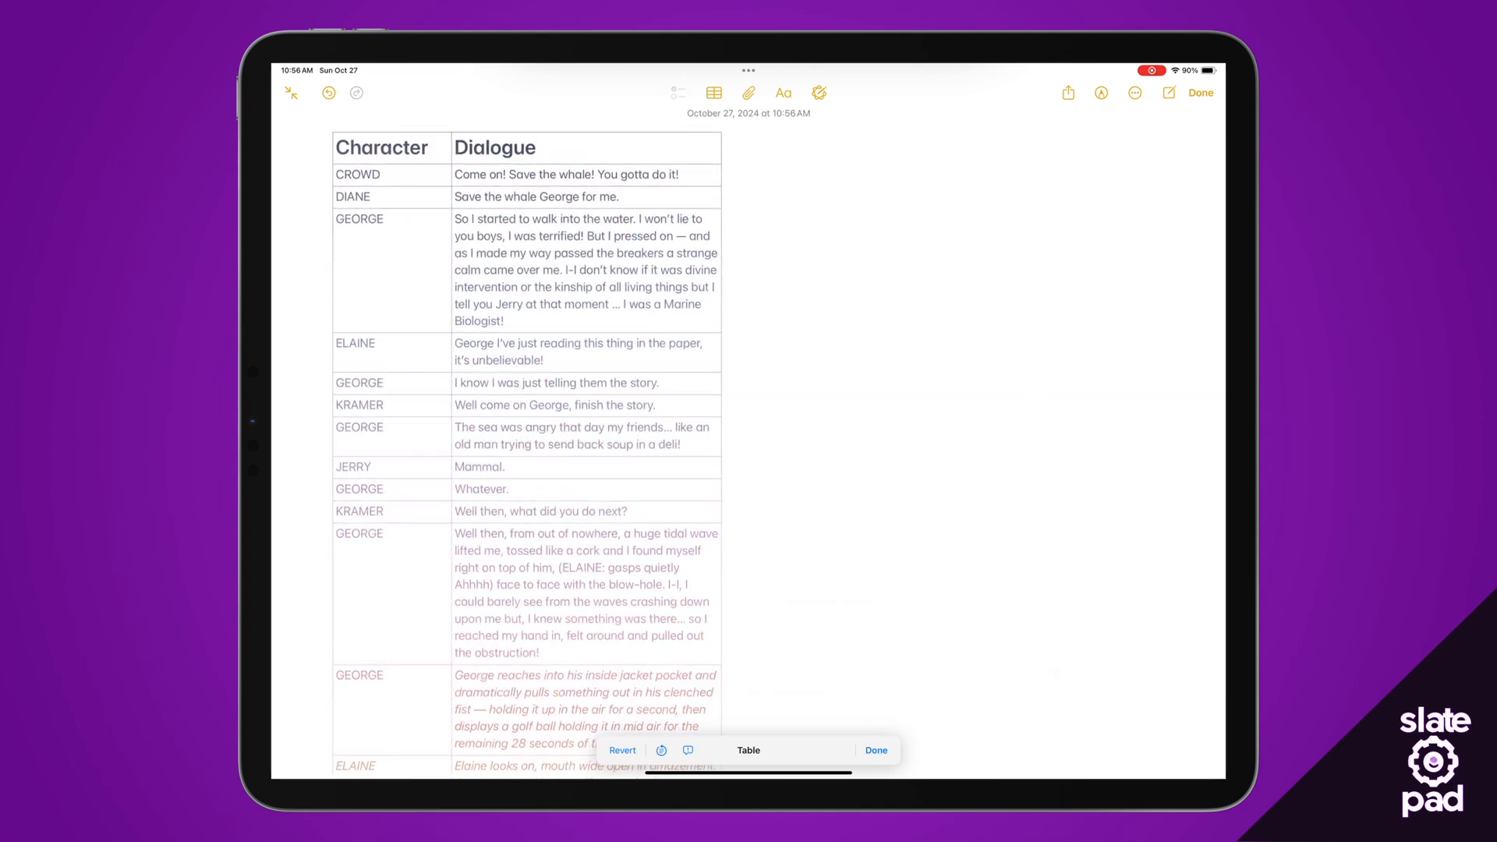
scroll("down", 3)
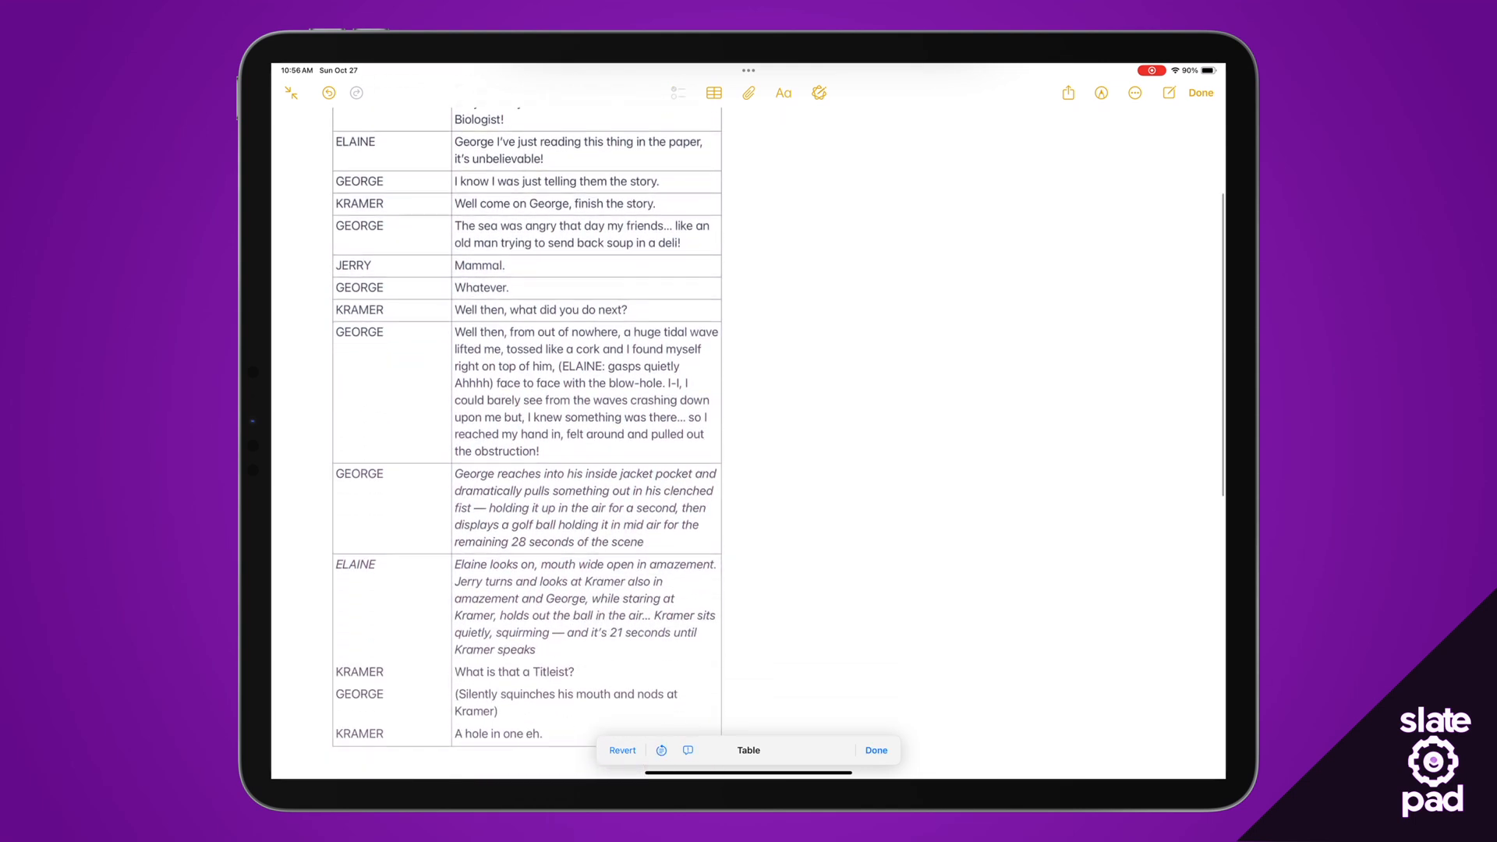
scroll("down", 3)
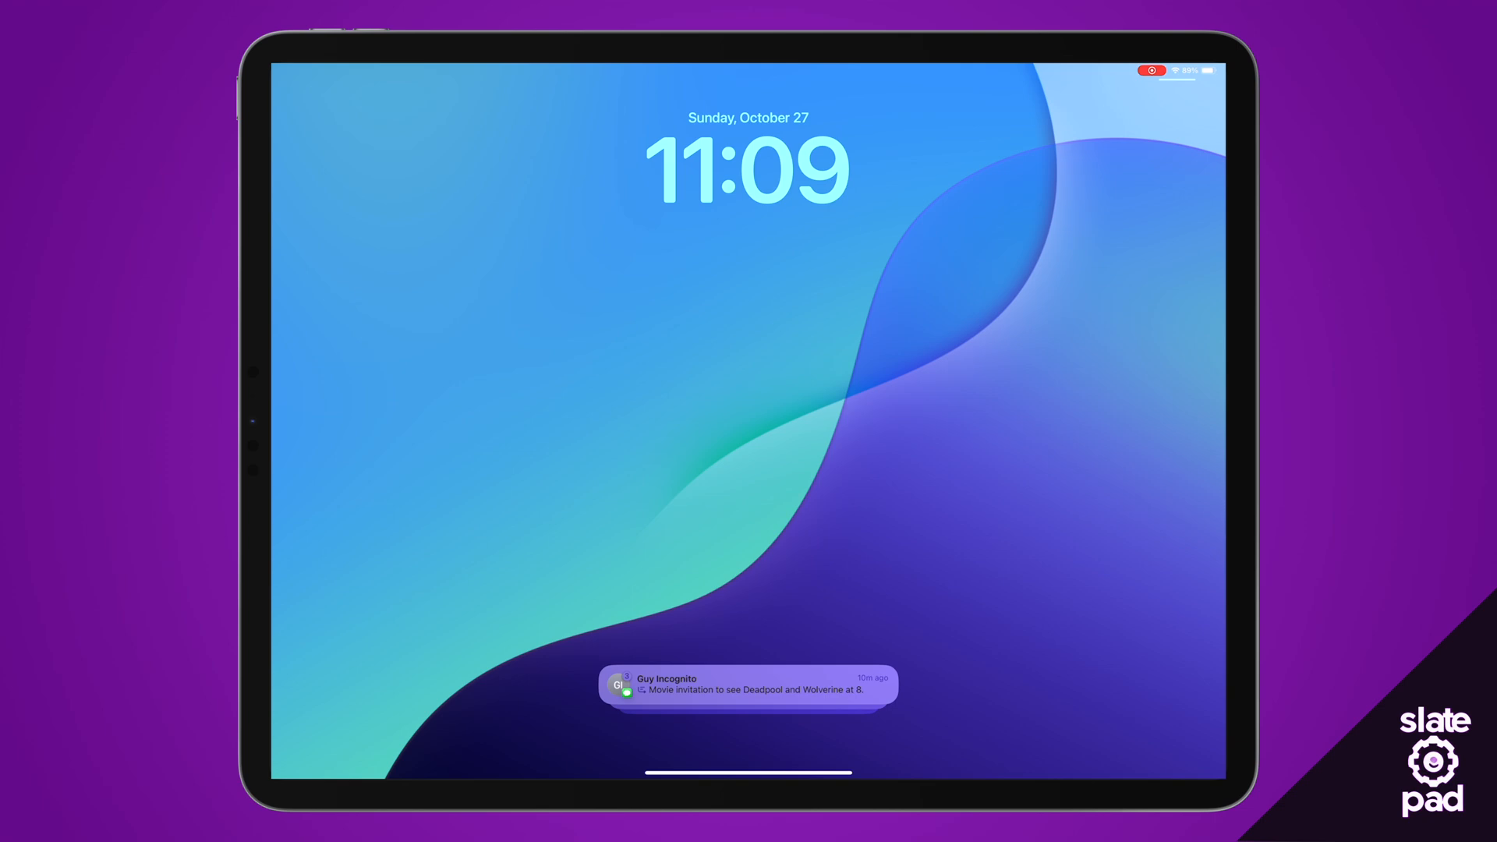
View the summarized movie-invitation notification on the Lock Screen.
left_click(746, 685)
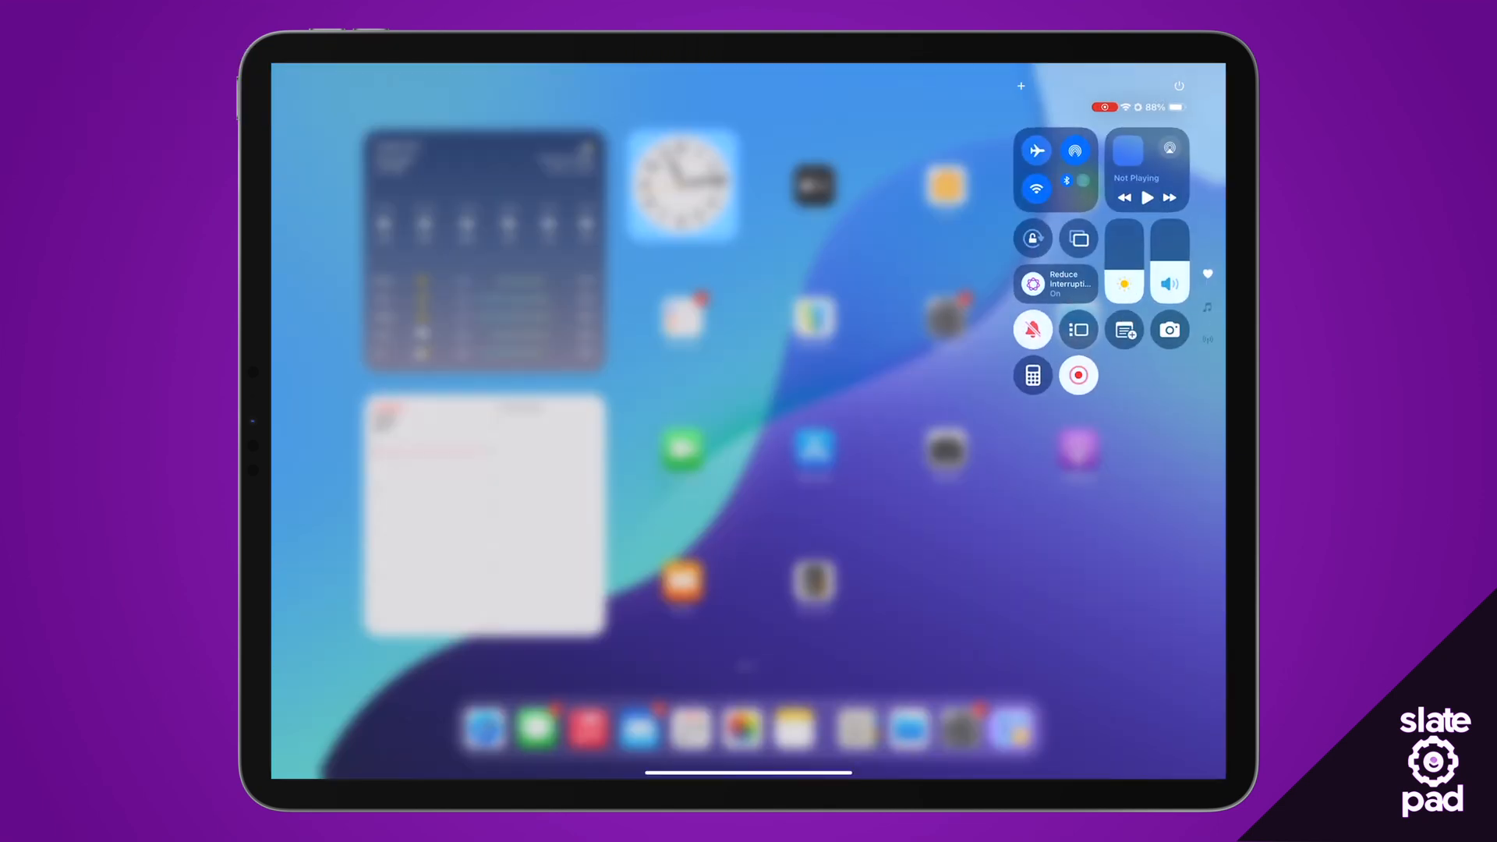
Point out the Reduce Interruptions focus tile turned on in Control Center.
left_click(1055, 284)
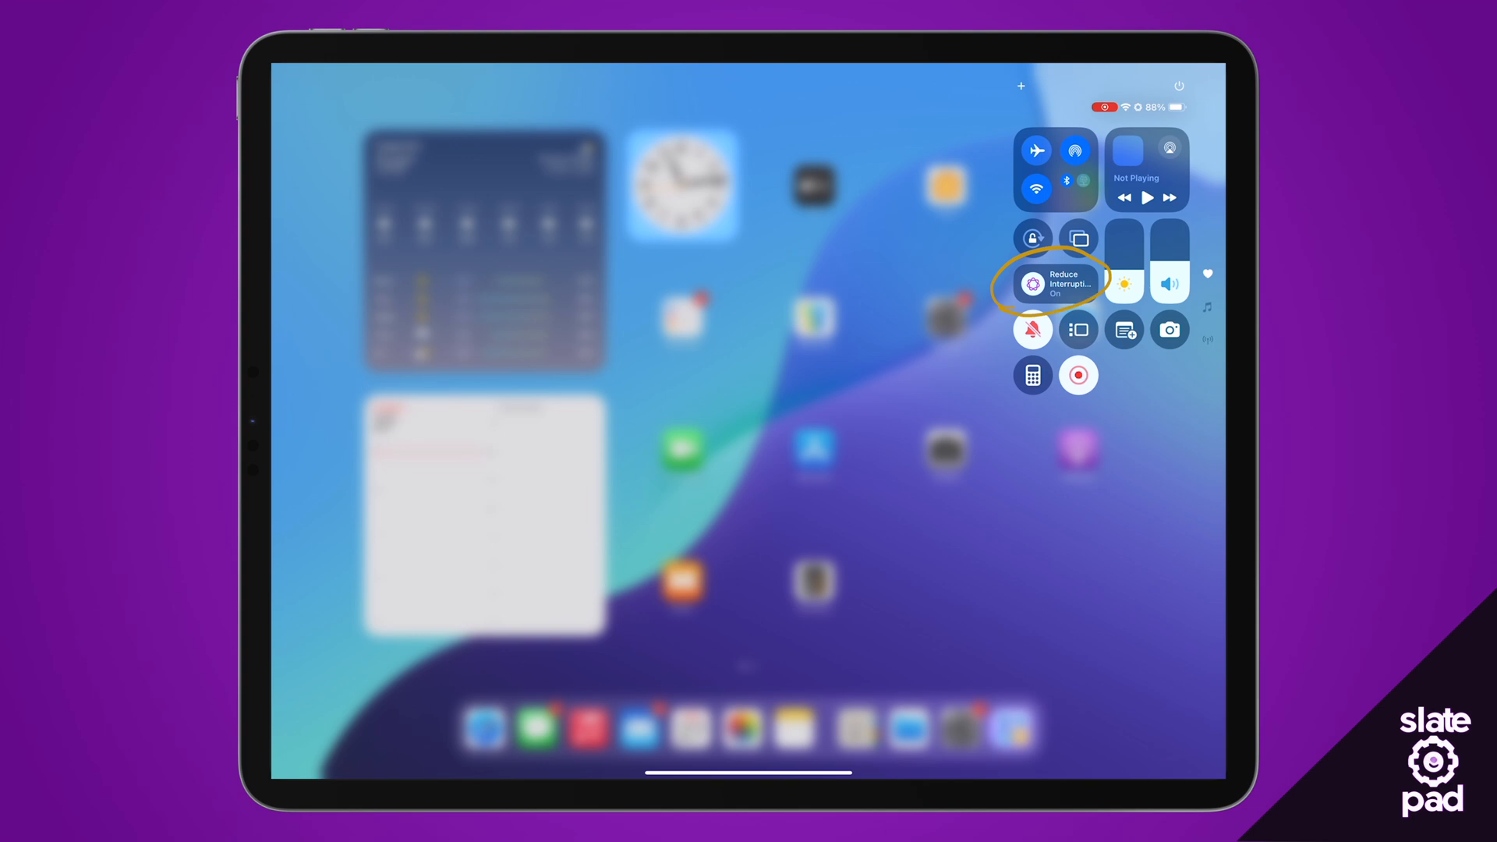
left_click(1056, 282)
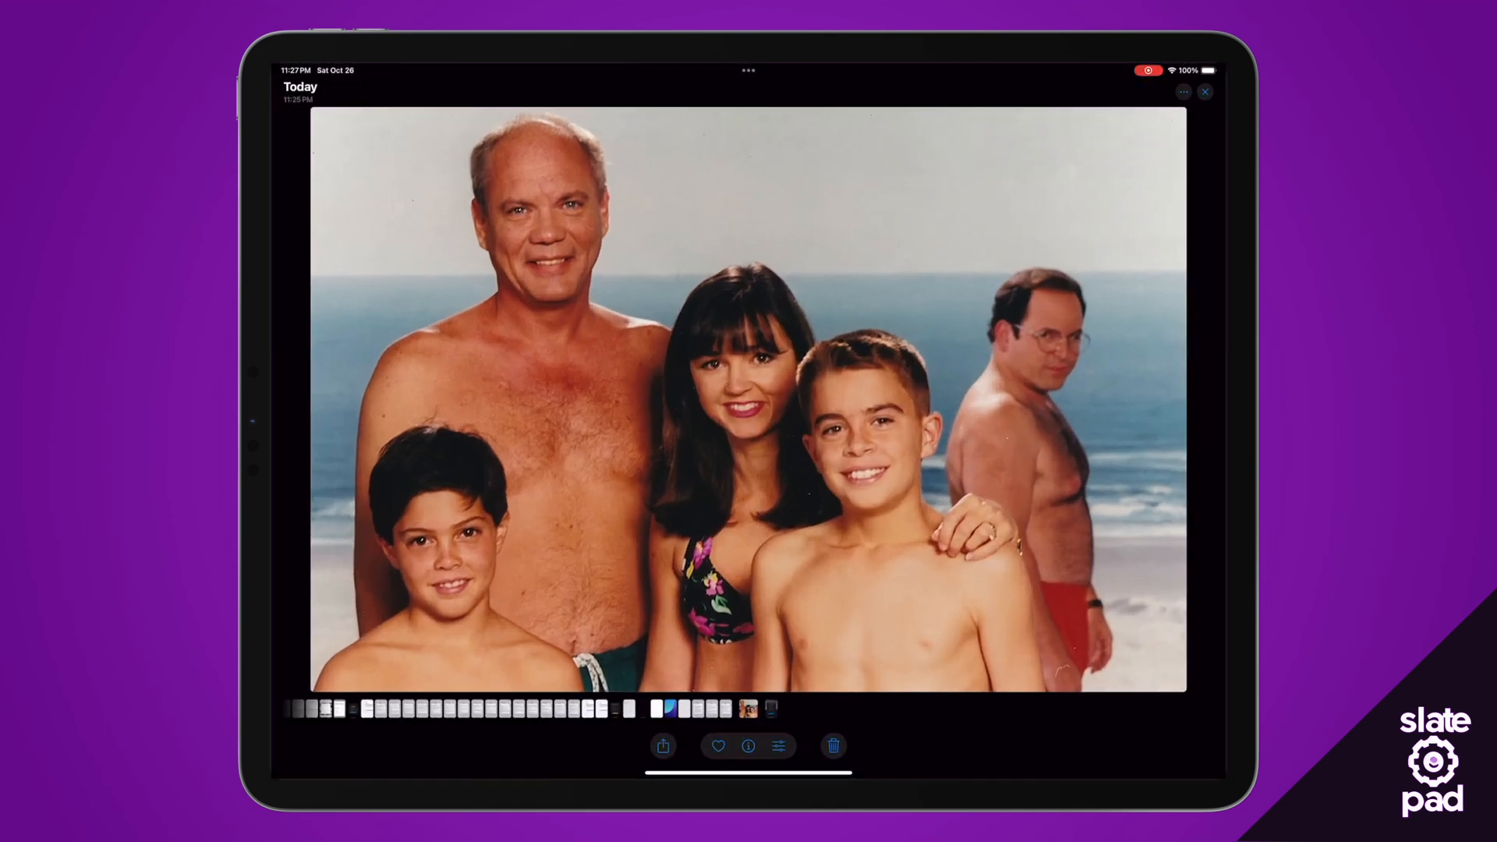
Enter editing on the beach family photo and switch to Clean Up.
left_click(749, 745)
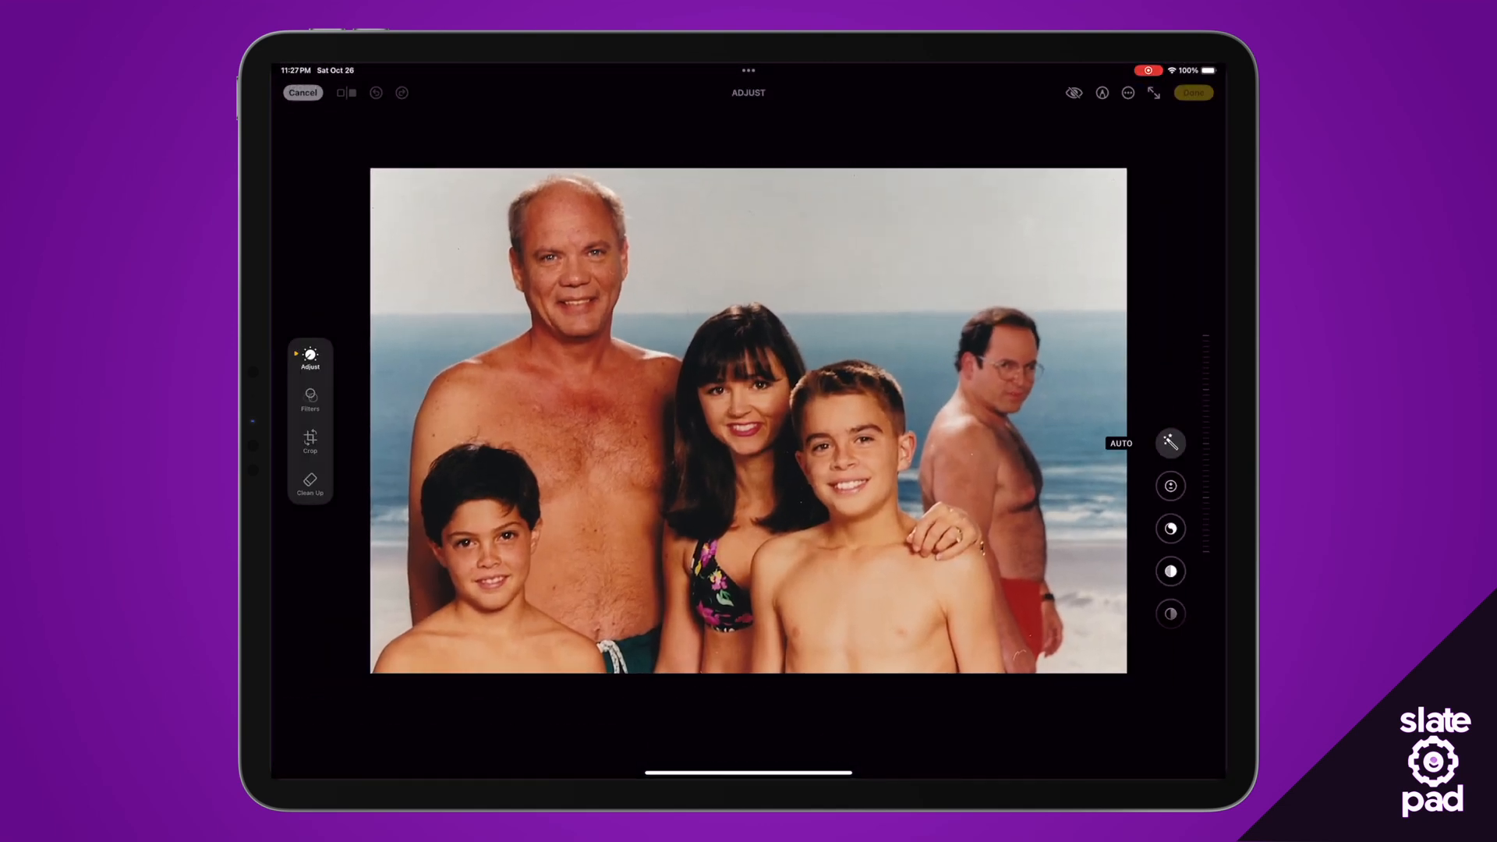
left_click(1171, 442)
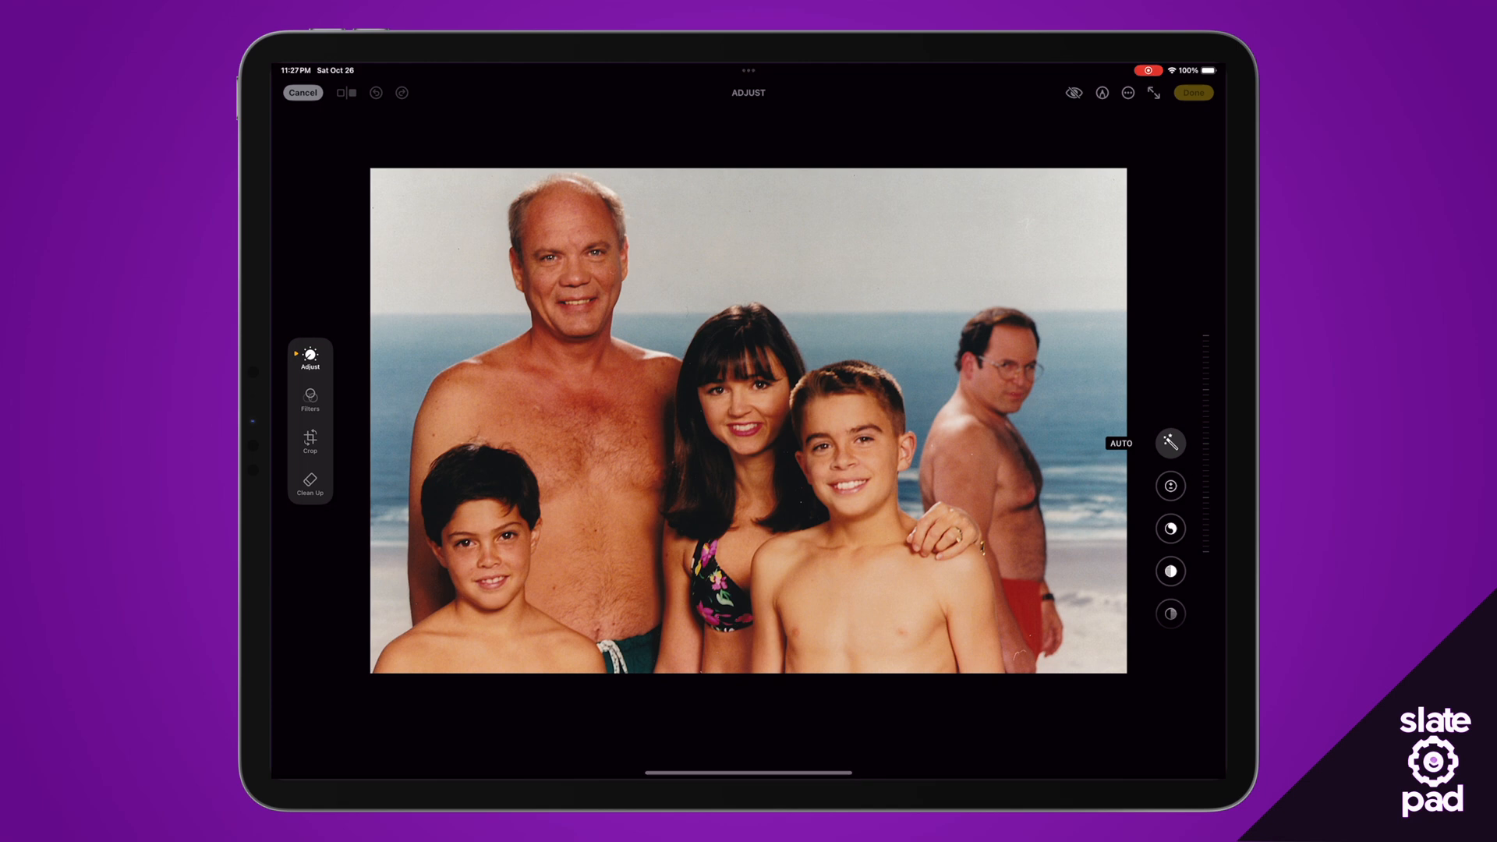
left_click(309, 482)
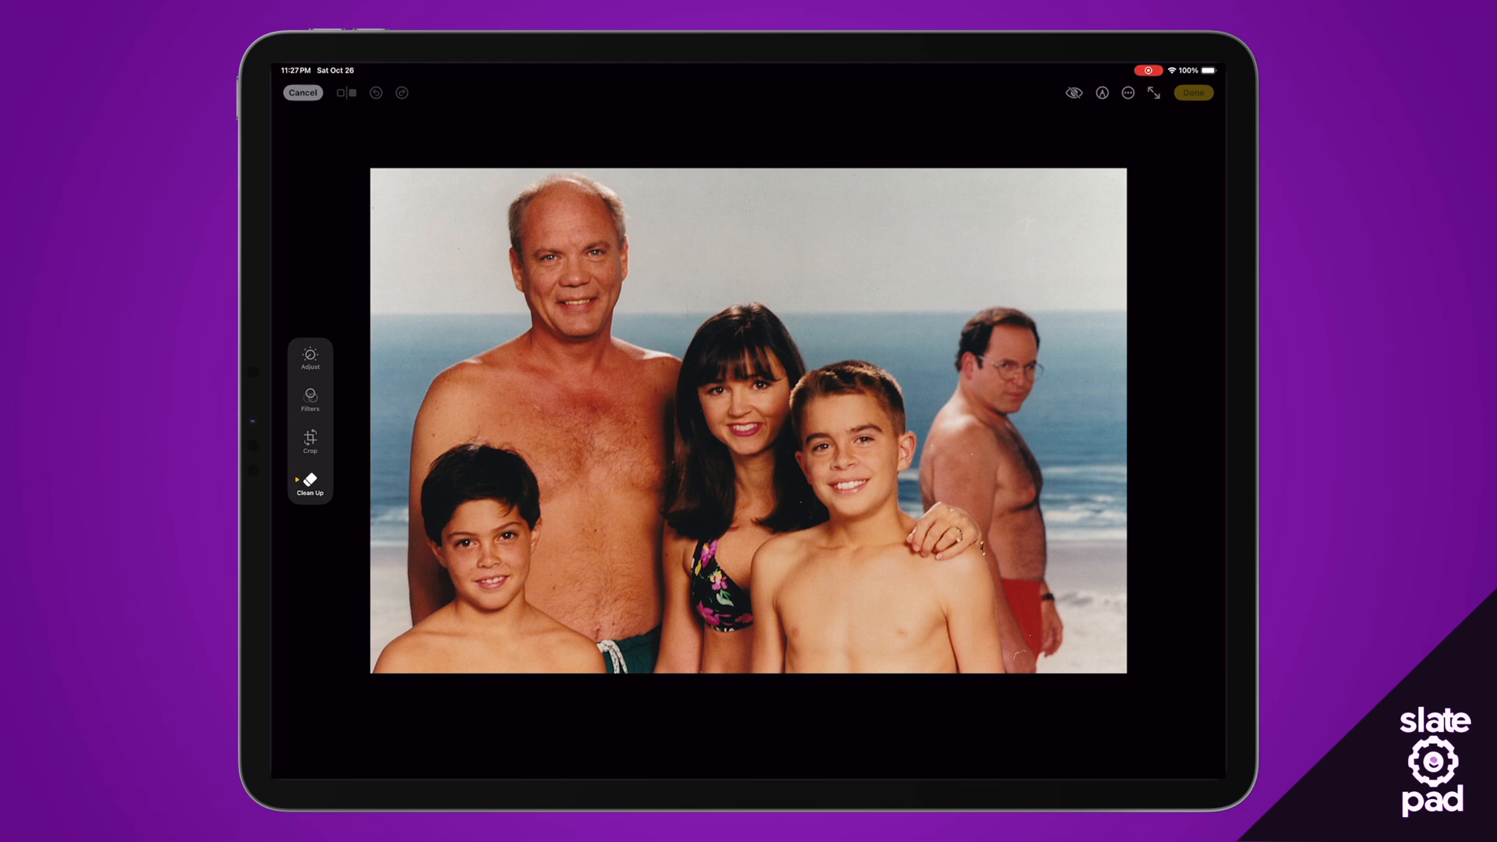
left_click(309, 480)
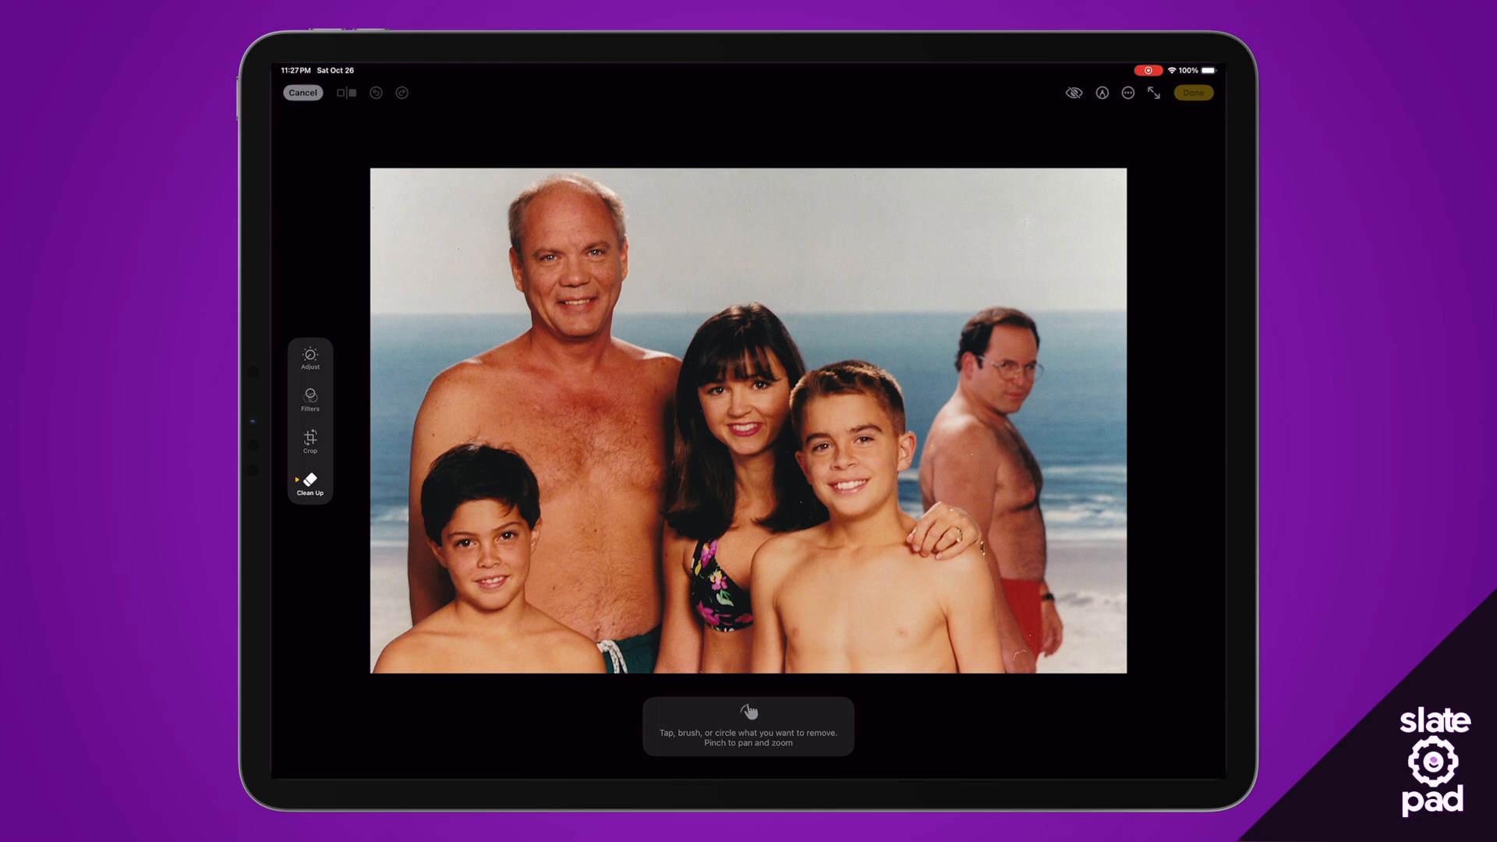
Circle the man at the right edge to erase him and keep the cleaned-up photo.
left_click_drag(993, 324, 1026, 459)
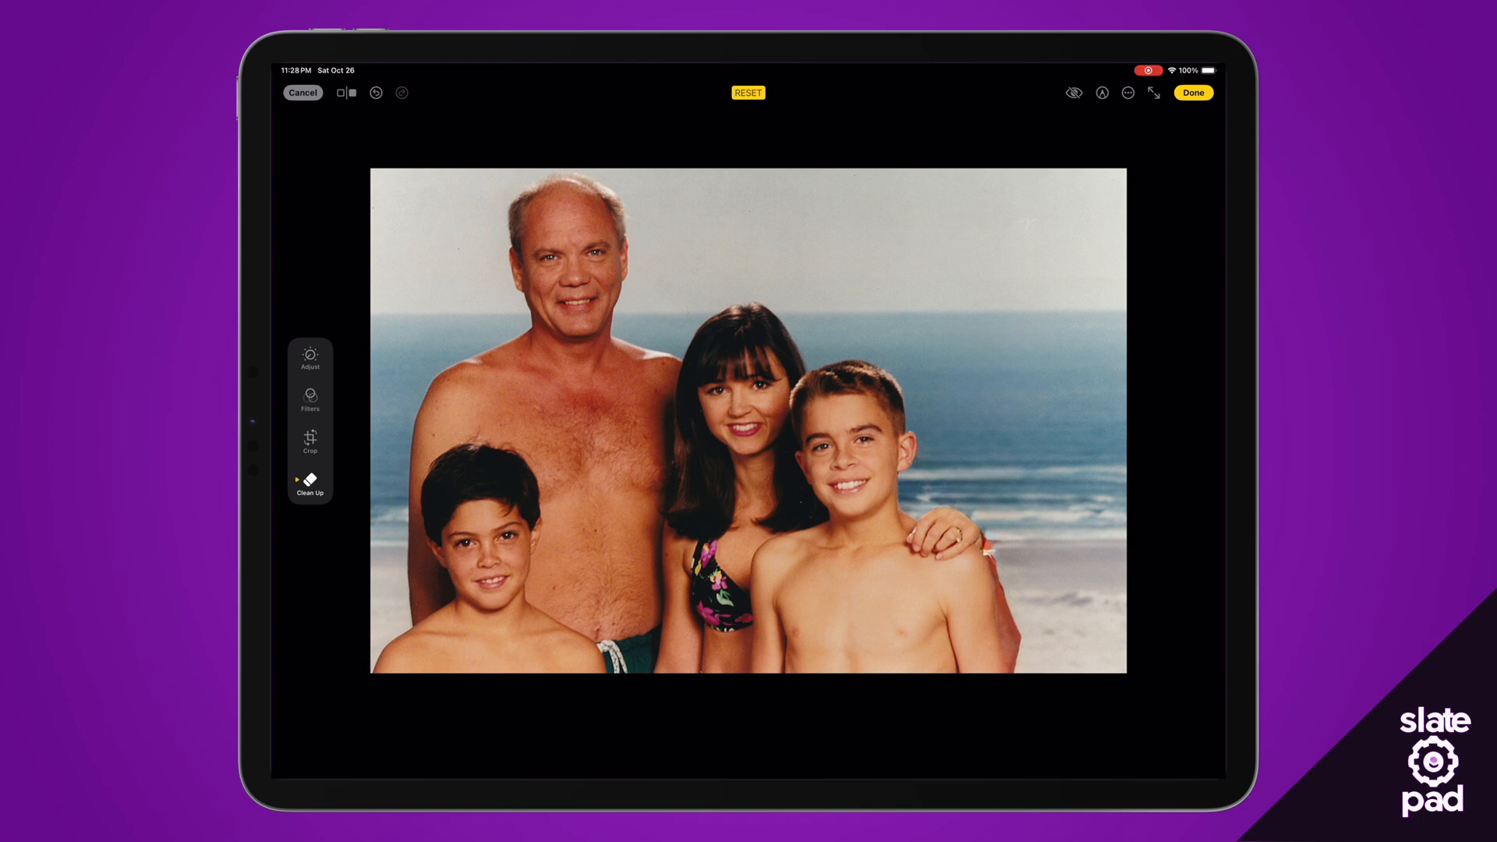
left_click(1193, 92)
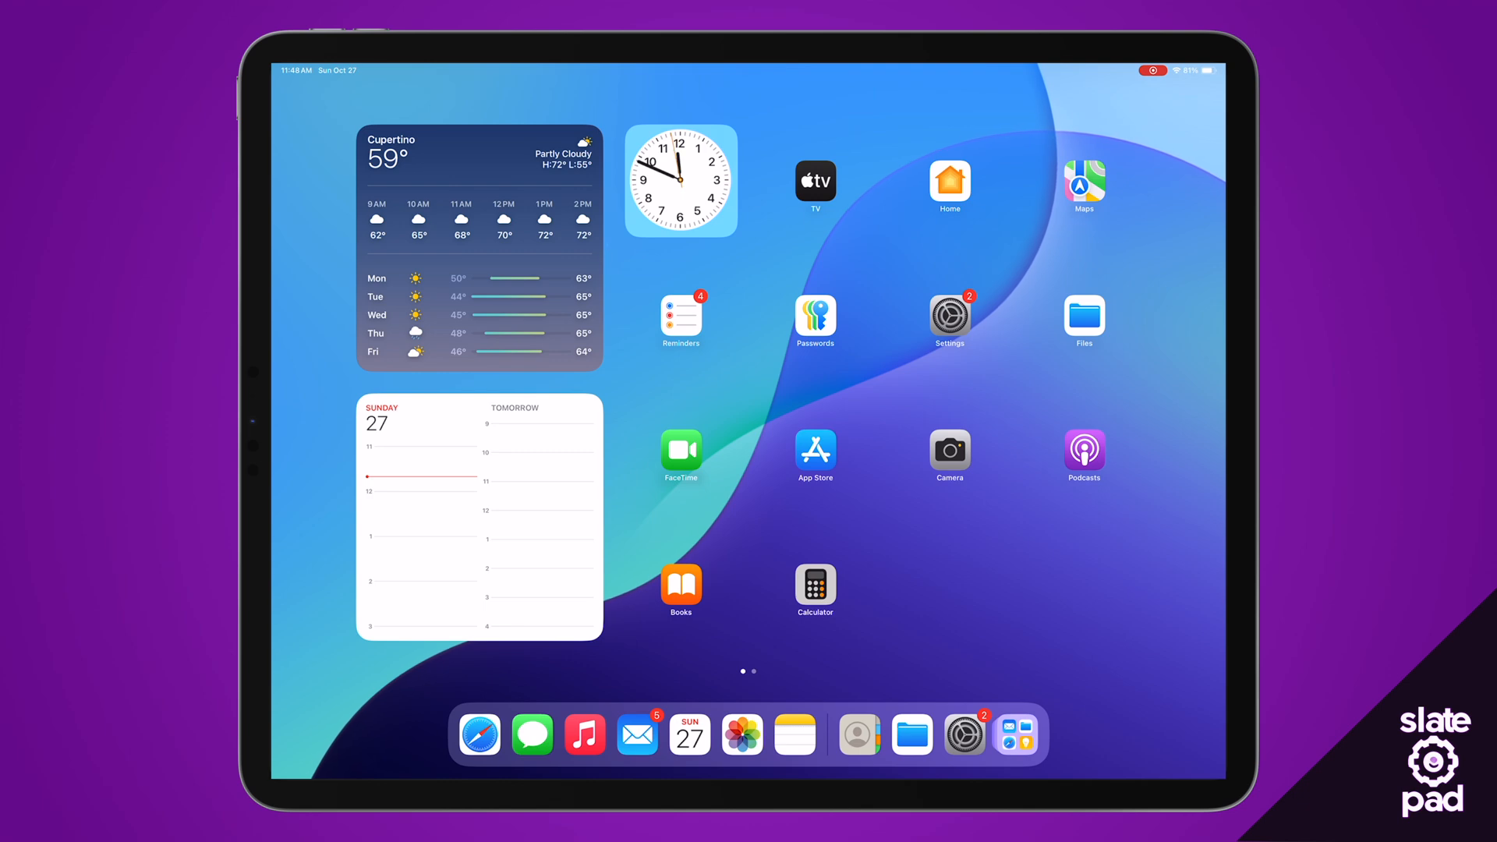
Launch Messages from the Dock on the Home Screen.
left_click(530, 734)
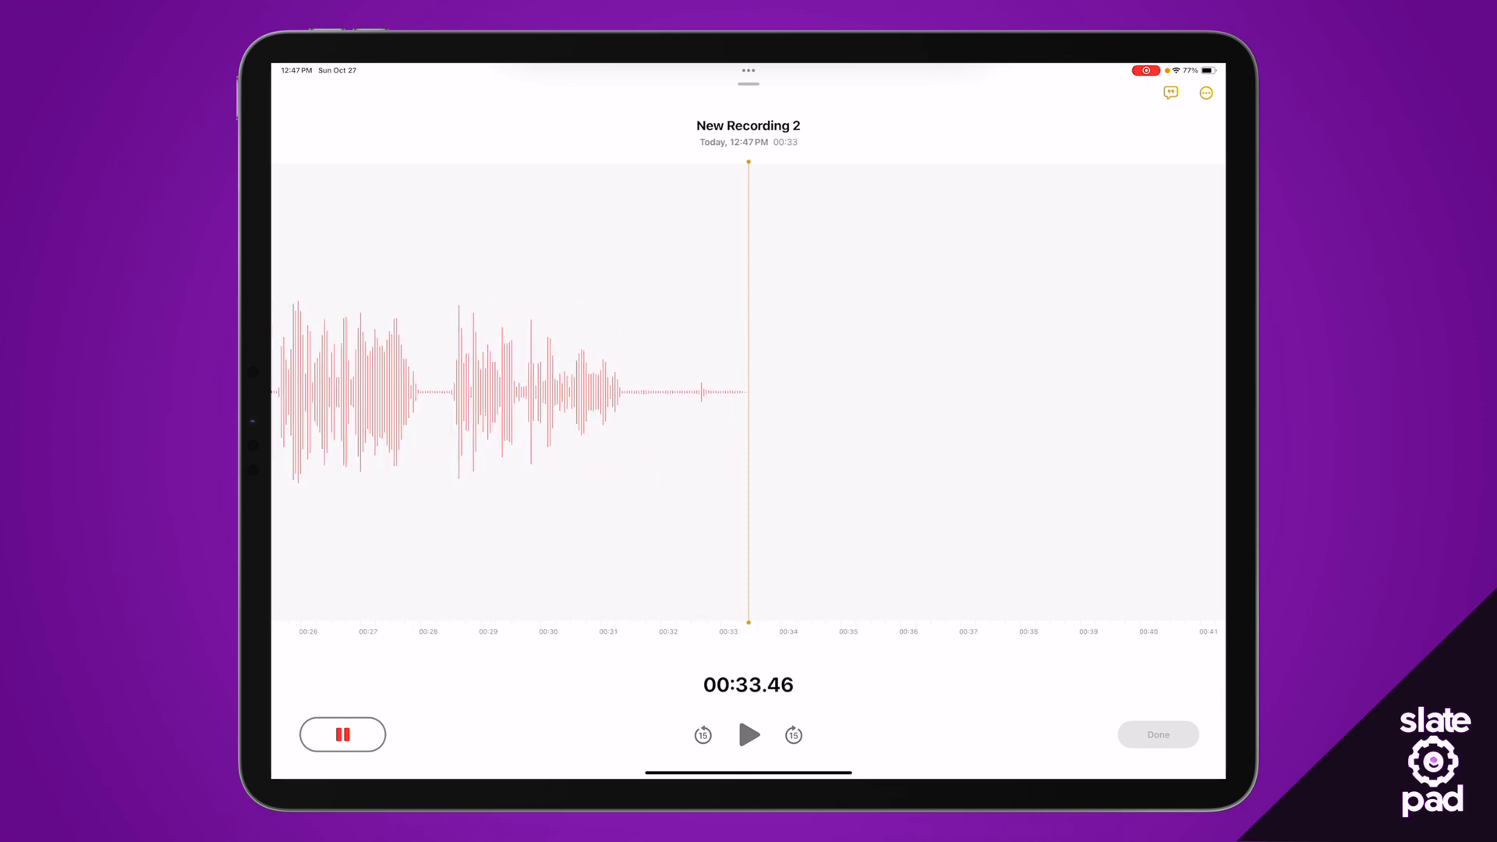
Pause the note's audio recording near 34 seconds and finish it with Done.
left_click(342, 735)
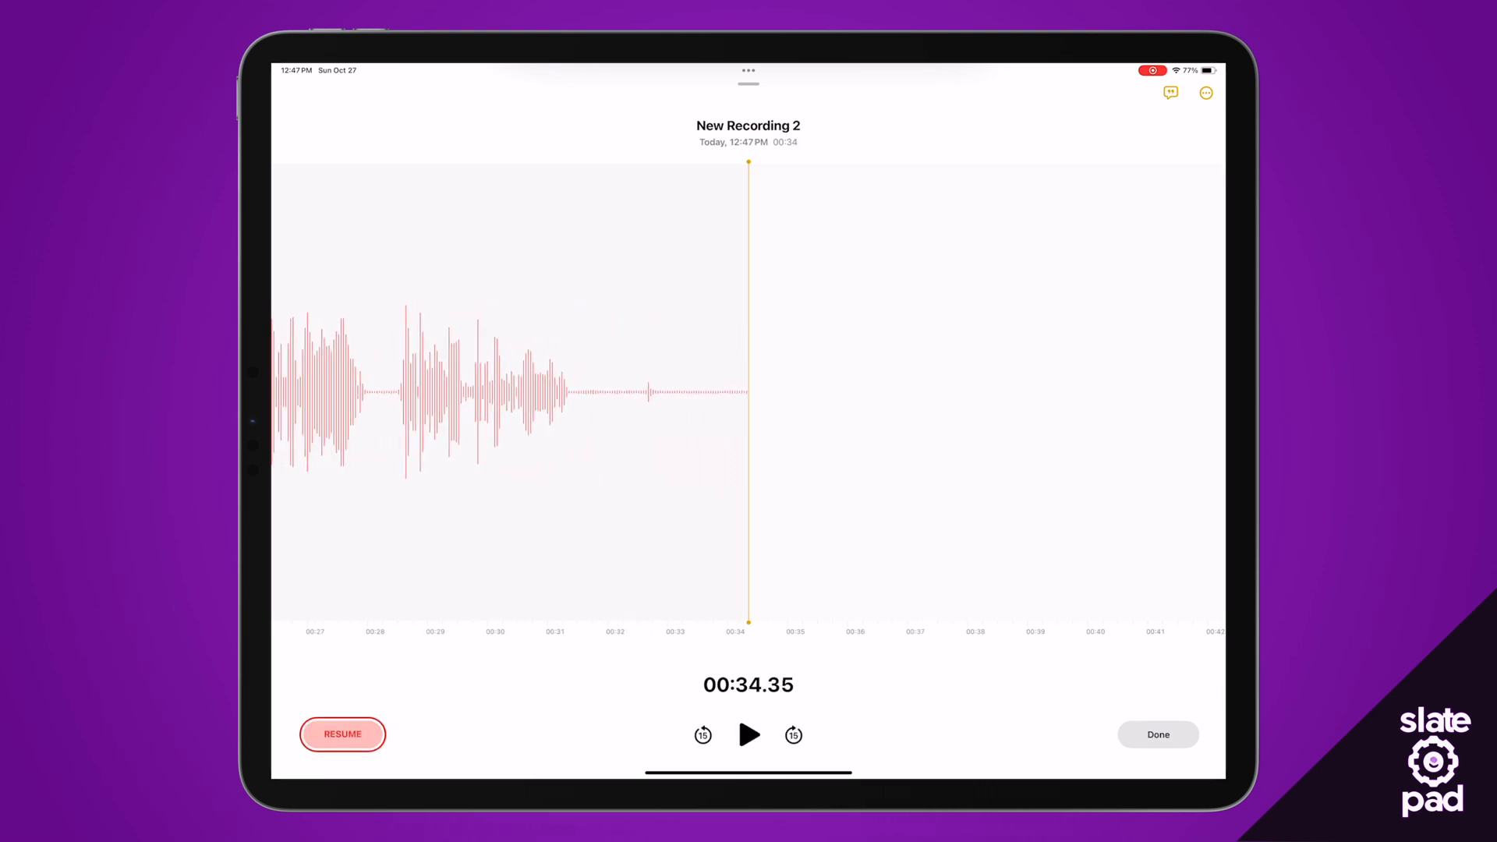
left_click(1157, 735)
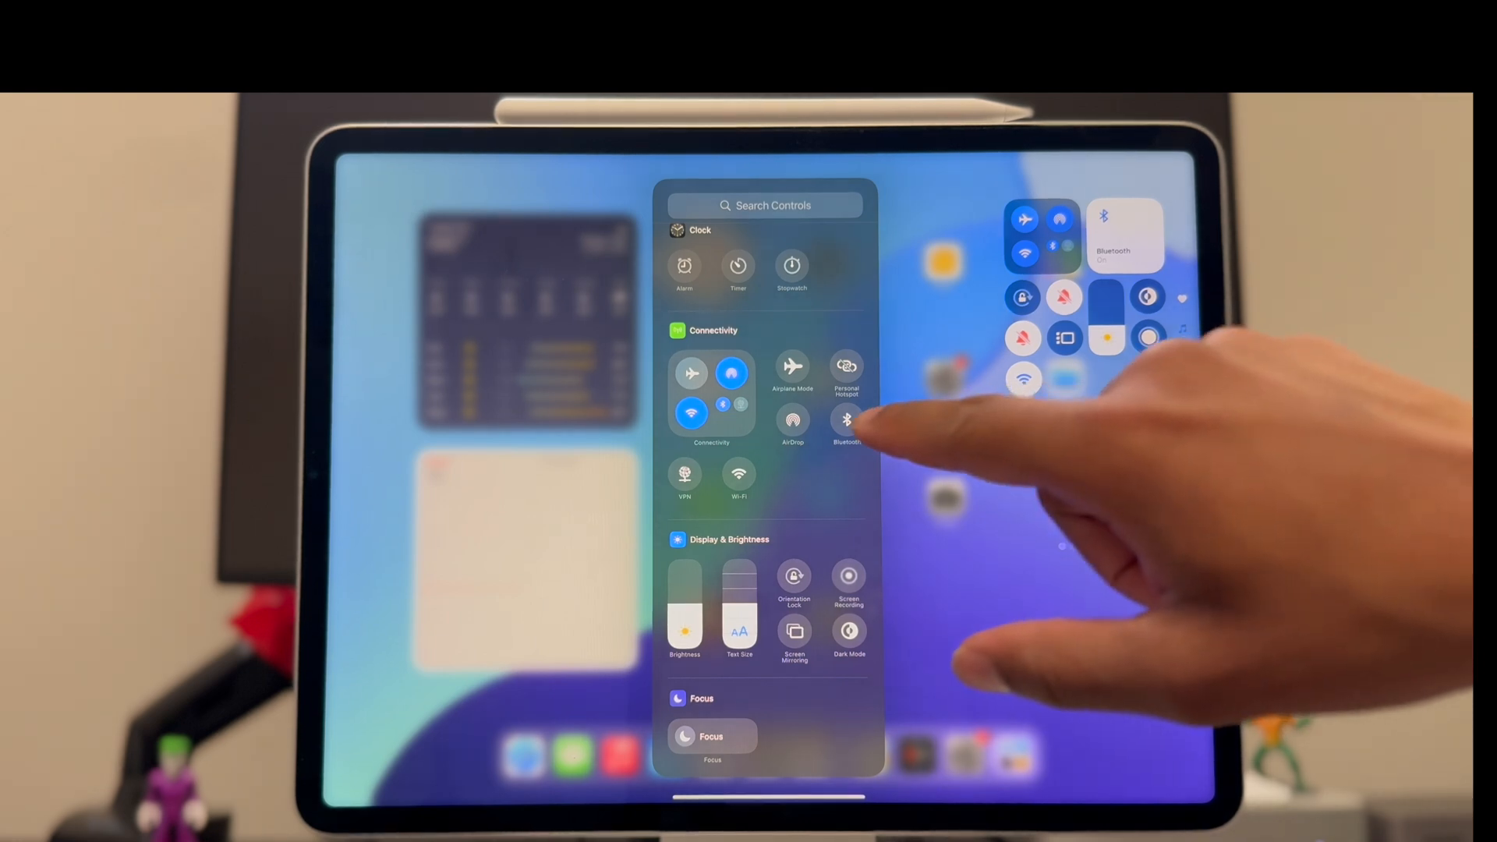
Add the Bluetooth control from the Connectivity group of the controls gallery.
left_click(844, 422)
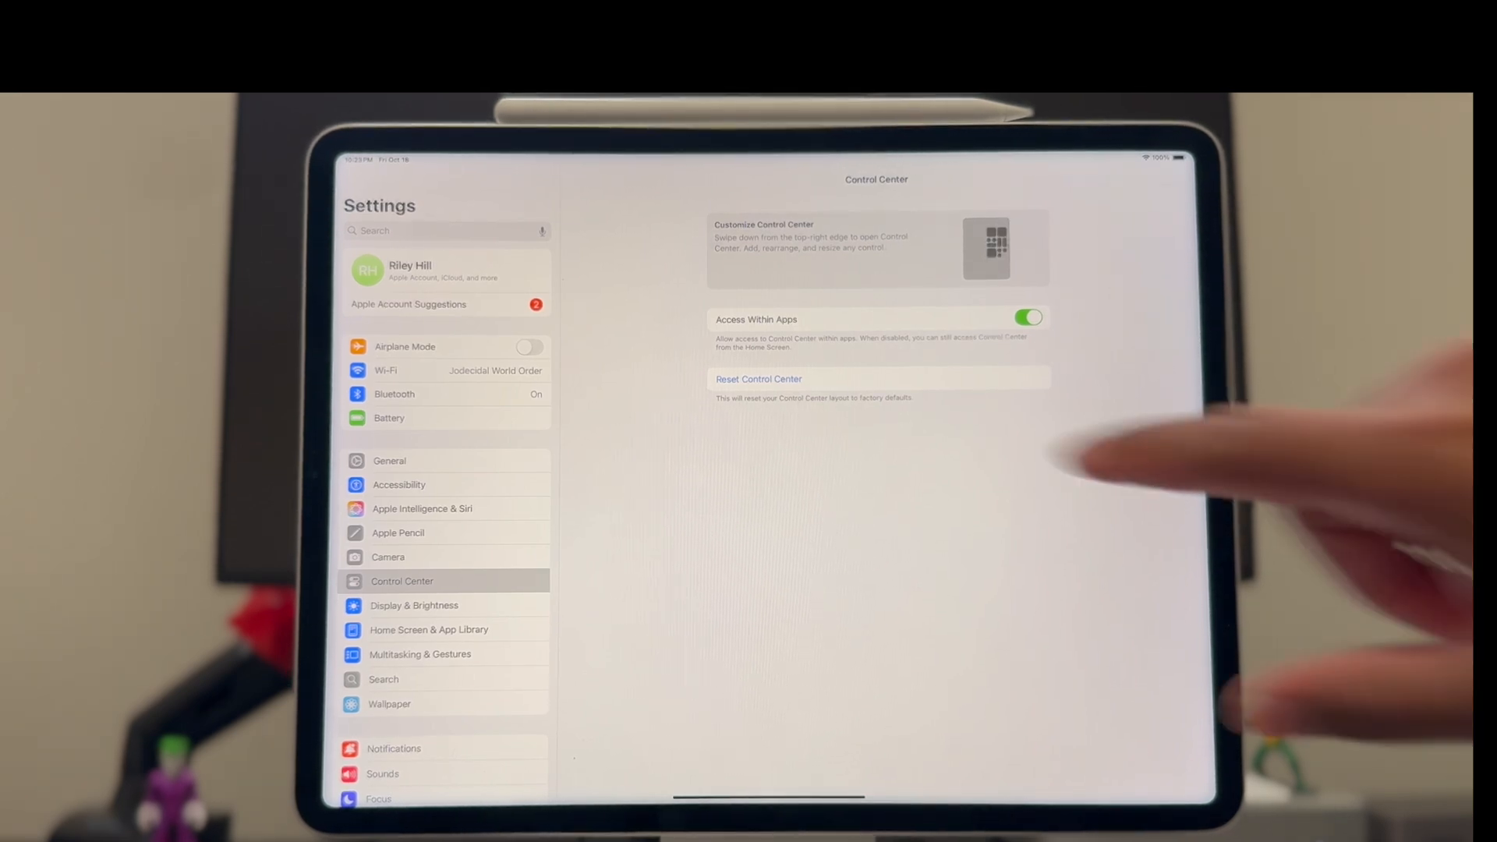
Request Reset Control Center to show the factory-defaults confirmation prompt.
left_click(757, 379)
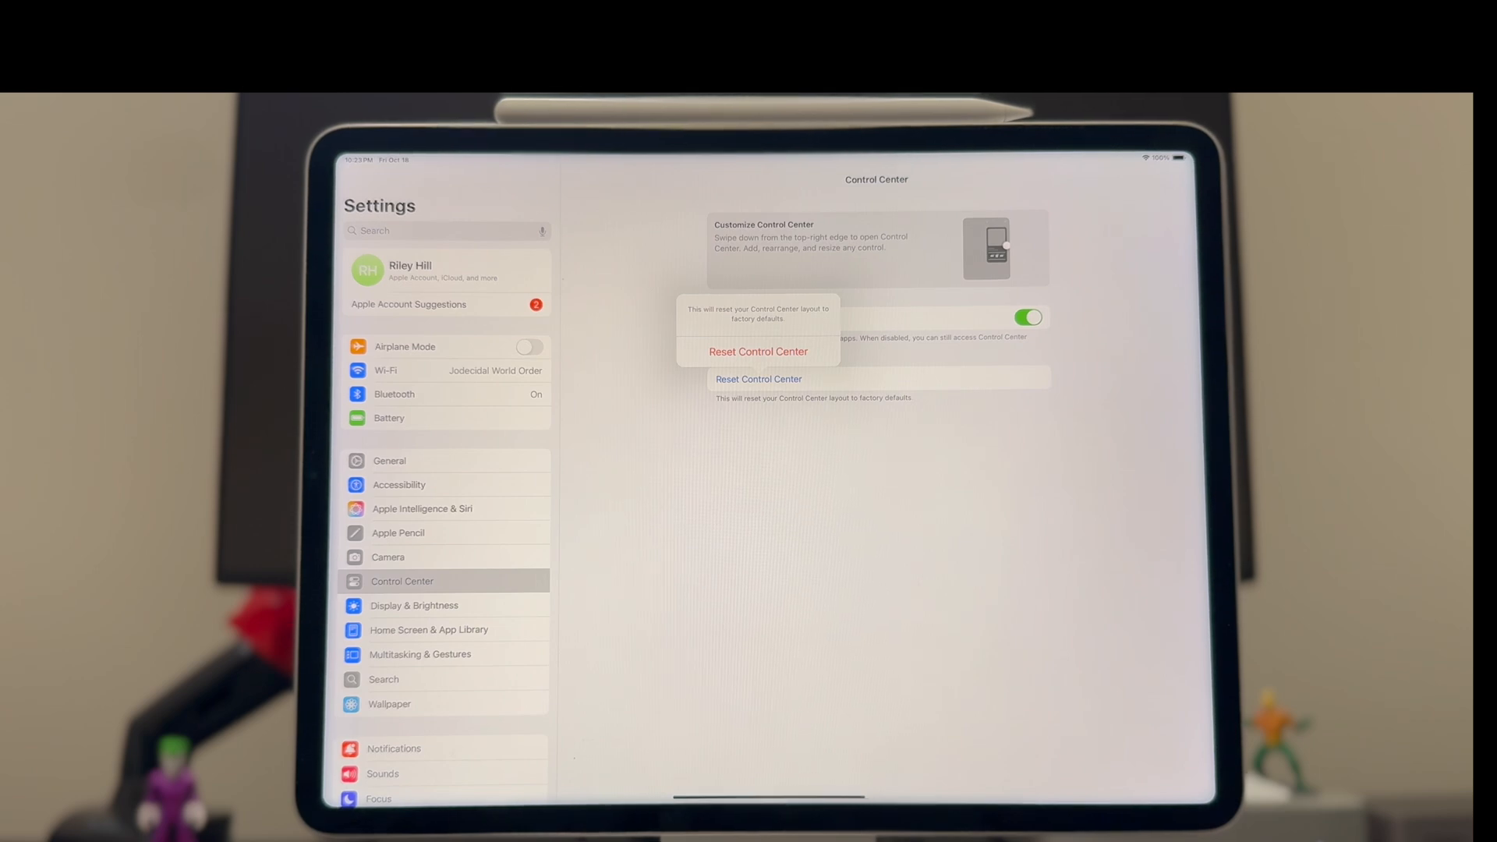